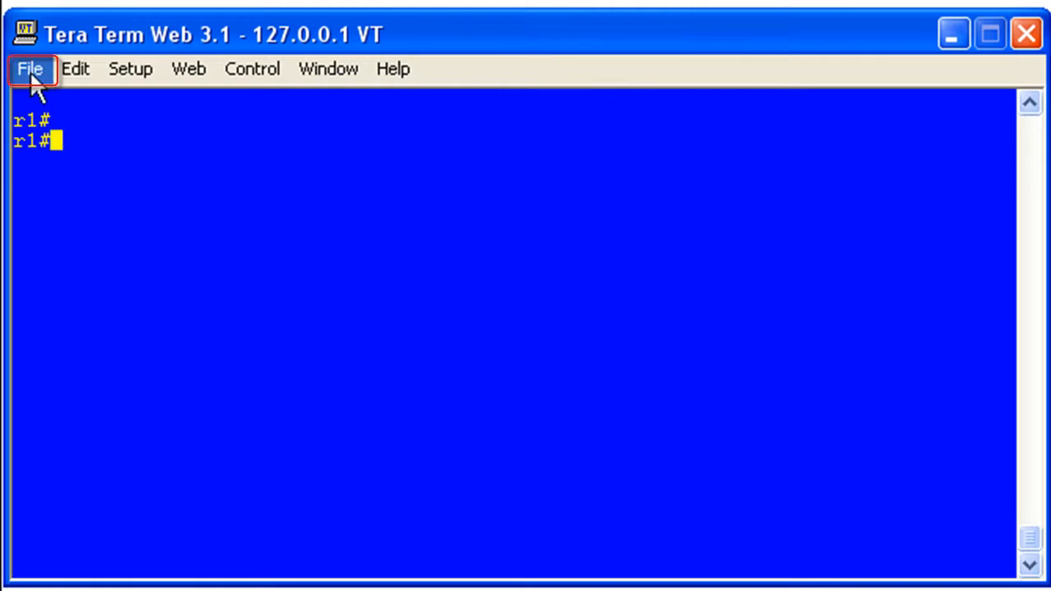
# Step: Start a session log from the File menu, bringing up the Tera Term Log dialog
pyautogui.click(30, 69)
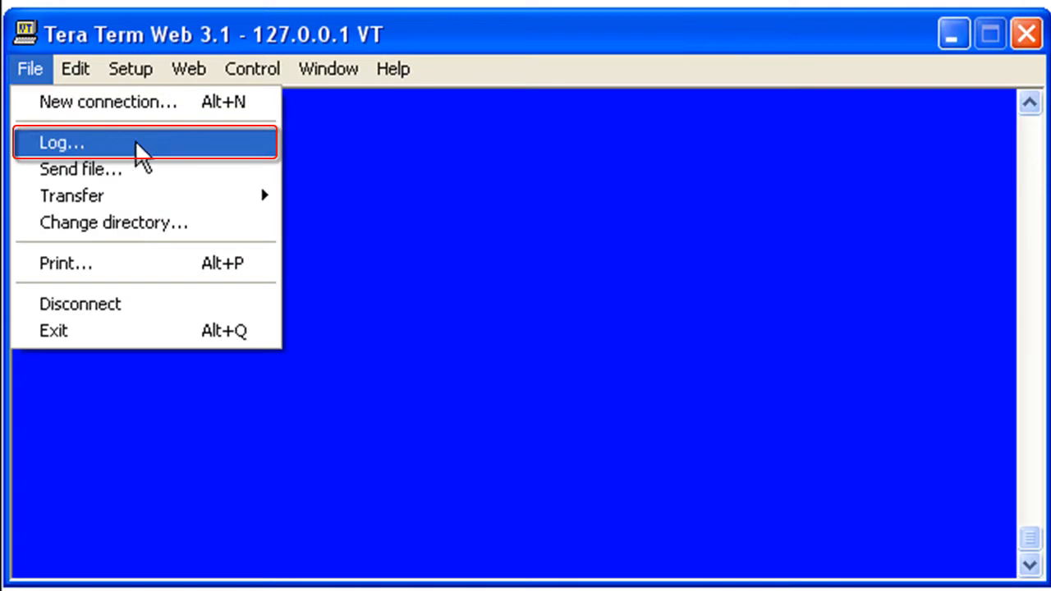
pyautogui.click(62, 141)
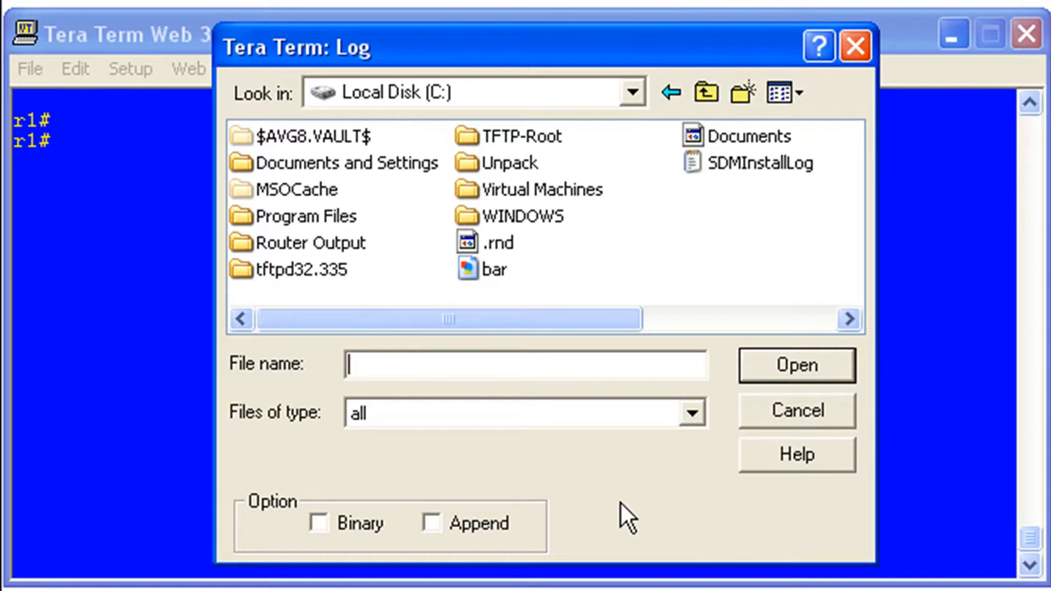
pyautogui.moveTo(742, 92)
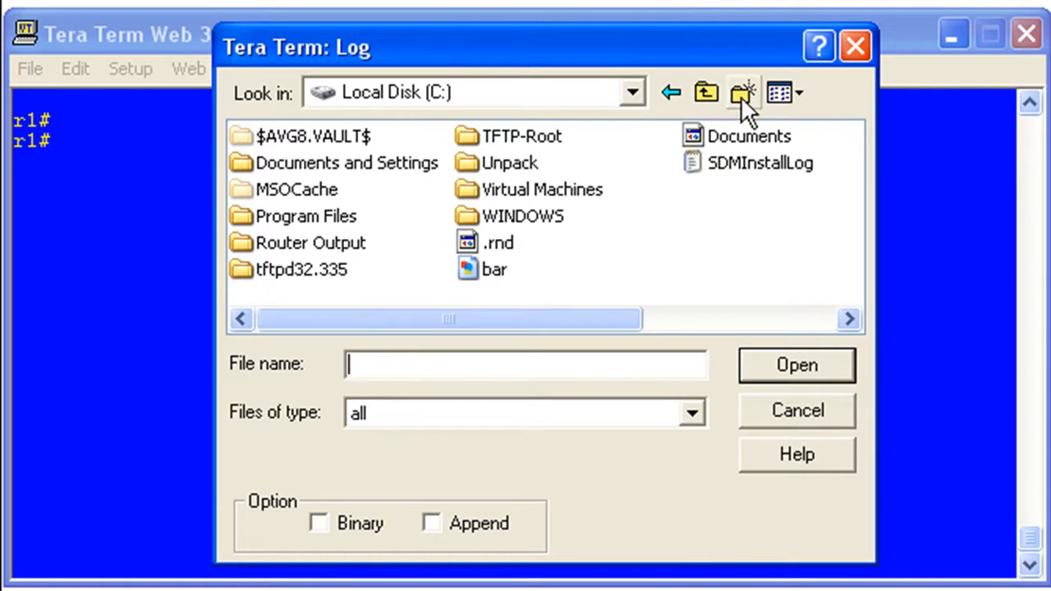
pyautogui.moveTo(756, 245)
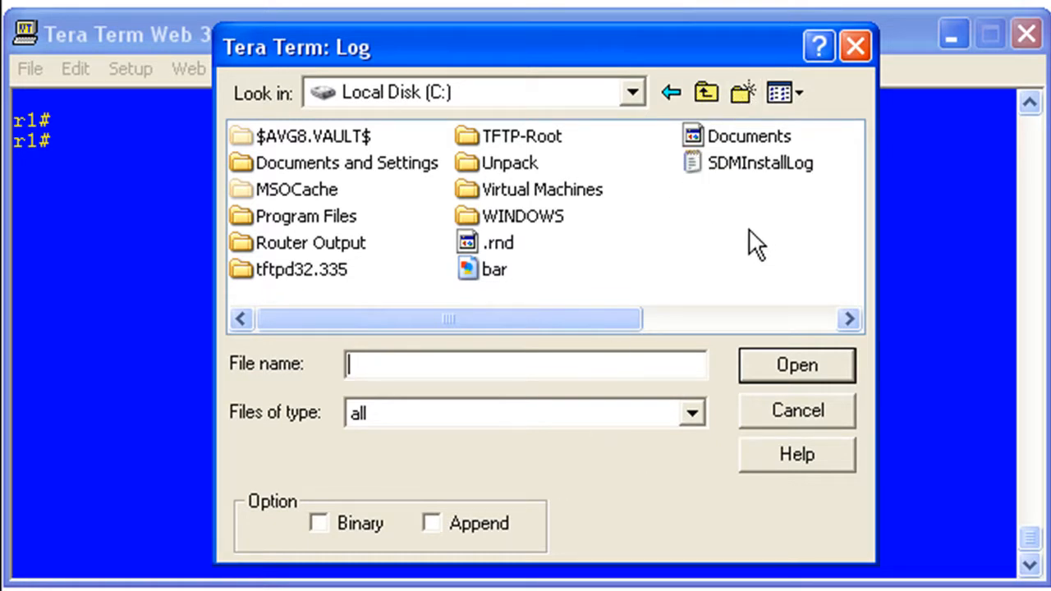
pyautogui.moveTo(271, 263)
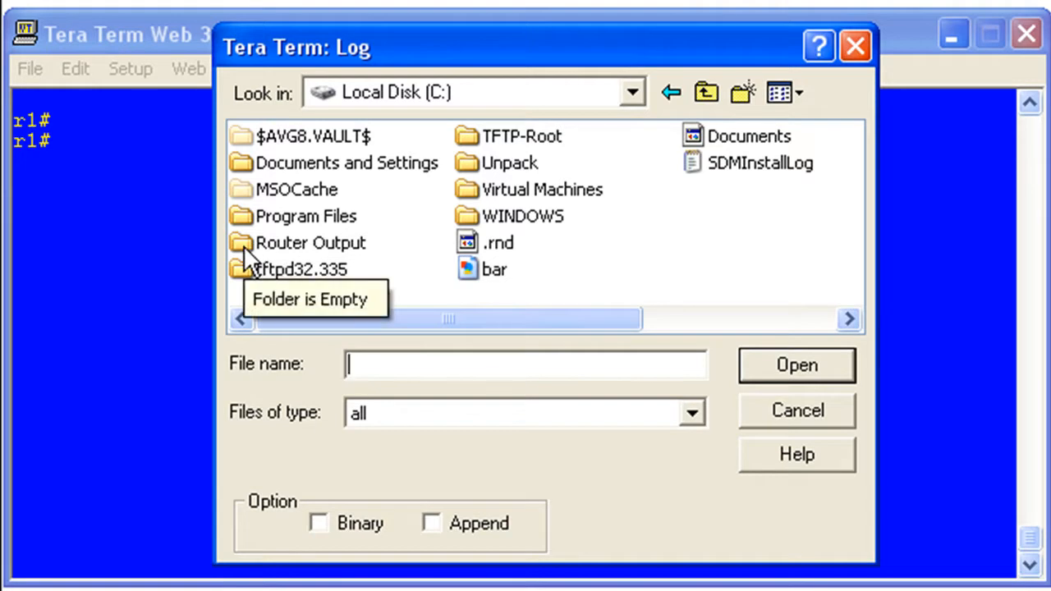
# Step: Enter the Router Output folder and name the log r1_cfg.txt with file type left as all
pyautogui.doubleClick(311, 243)
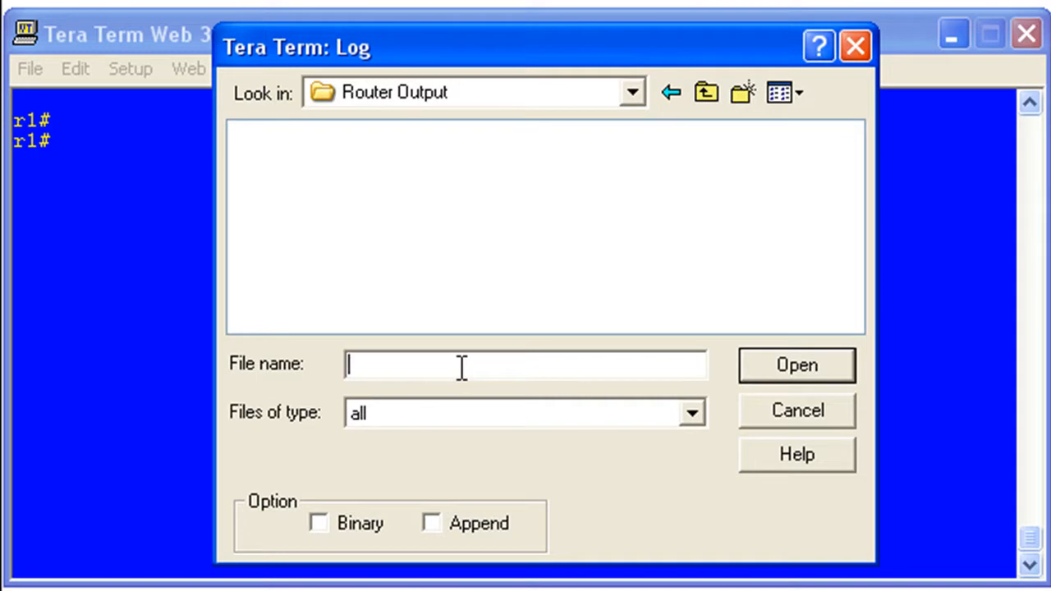
pyautogui.write('r1')
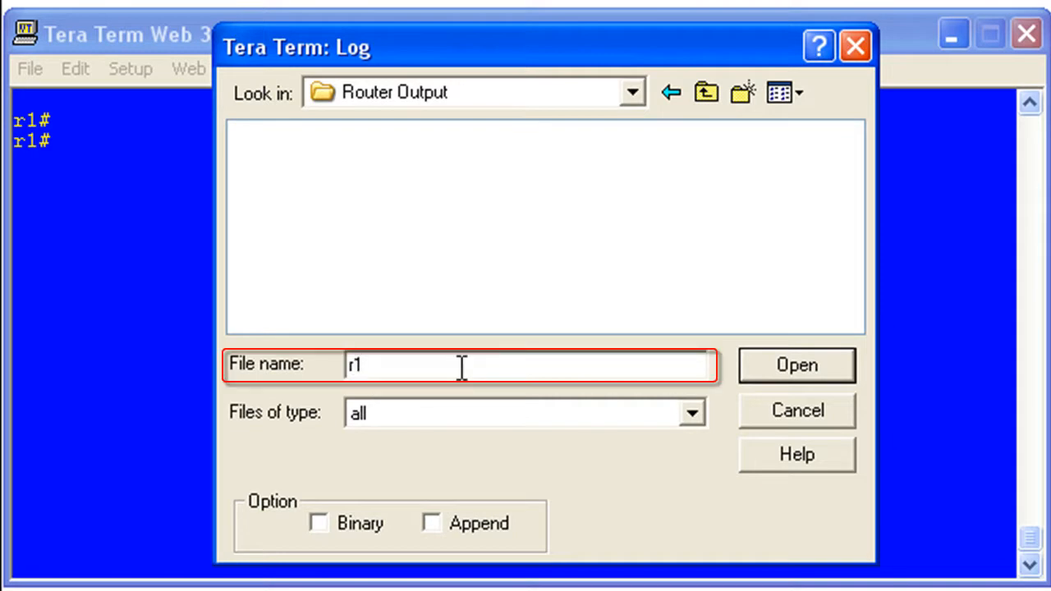
pyautogui.write('_cfg')
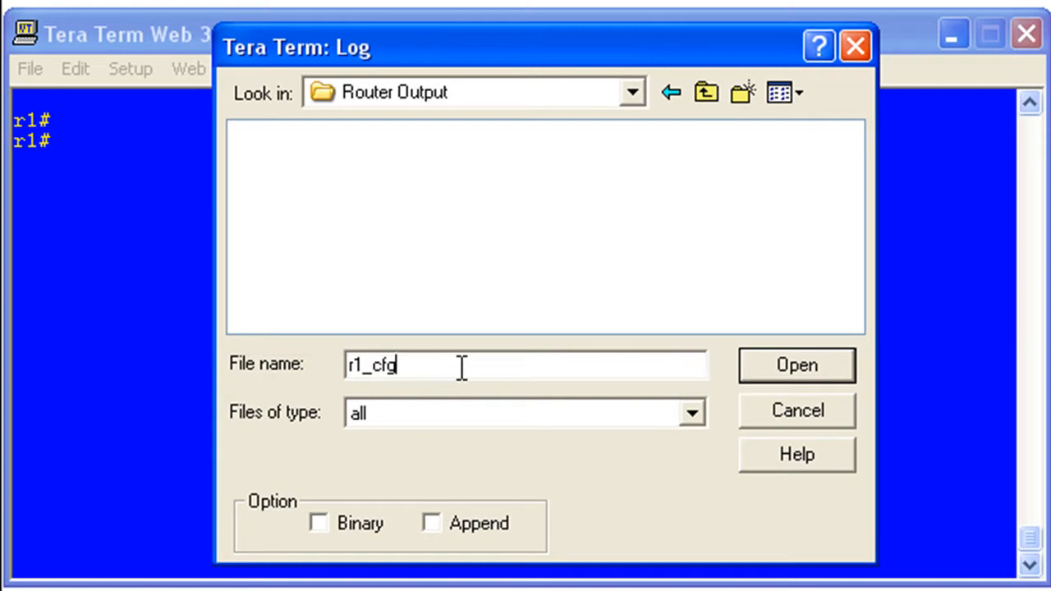
pyautogui.click(694, 414)
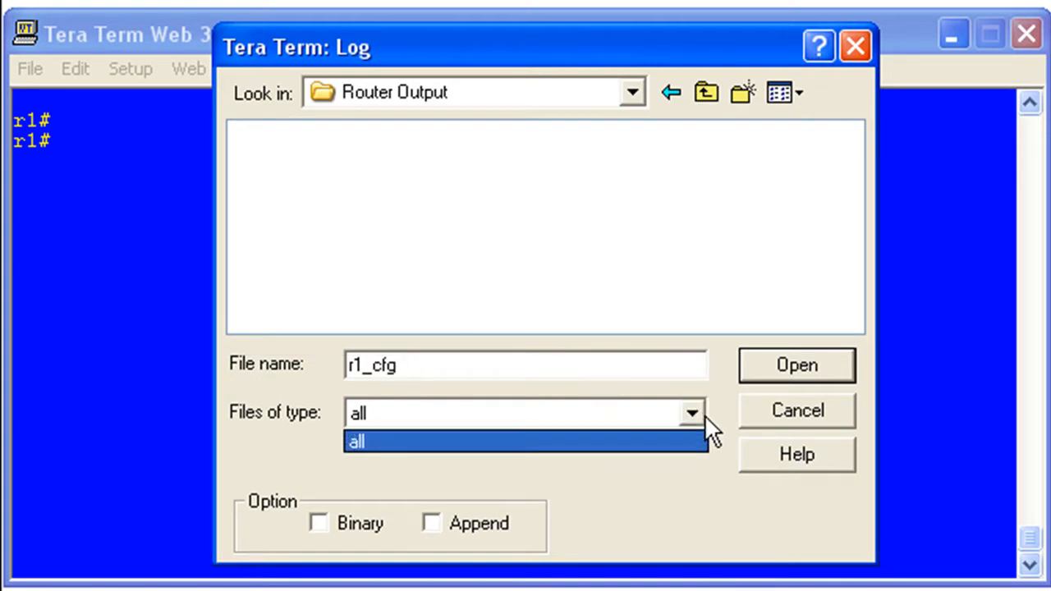
pyautogui.click(525, 442)
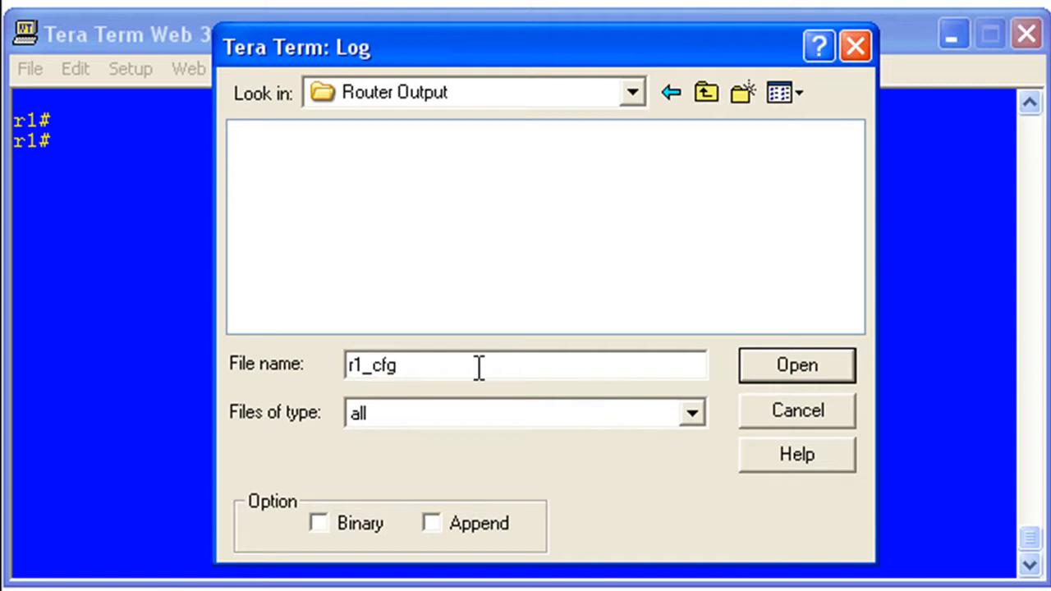
pyautogui.write('.txt')
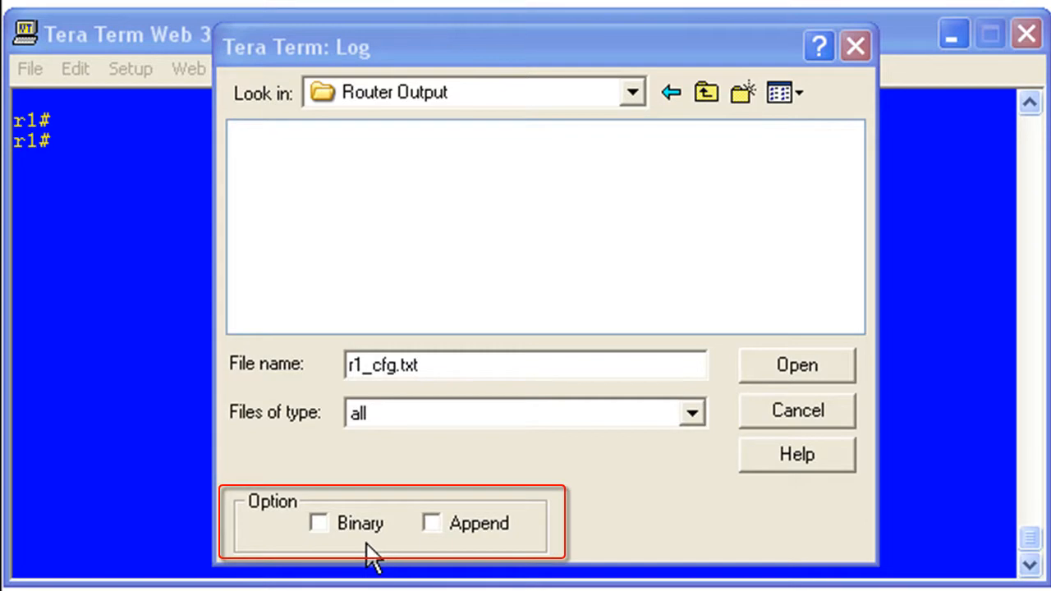
pyautogui.moveTo(325, 551)
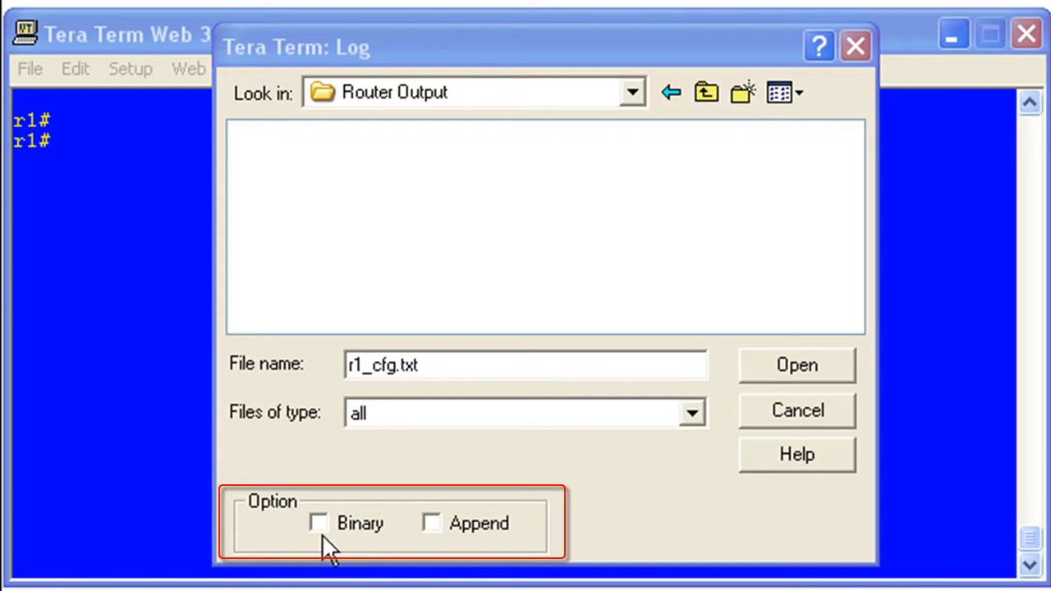
pyautogui.moveTo(387, 545)
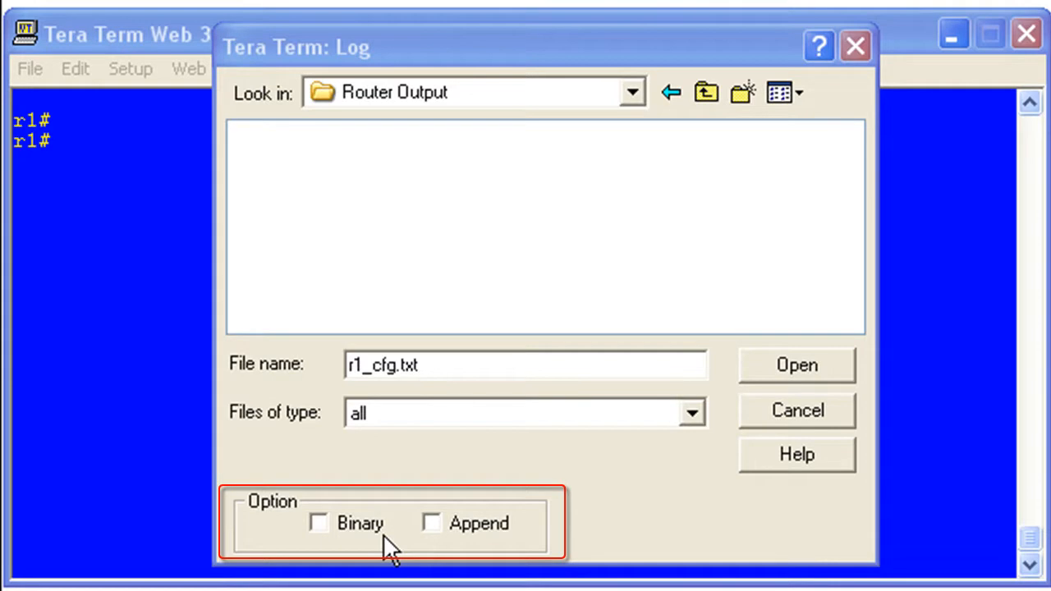
pyautogui.moveTo(440, 542)
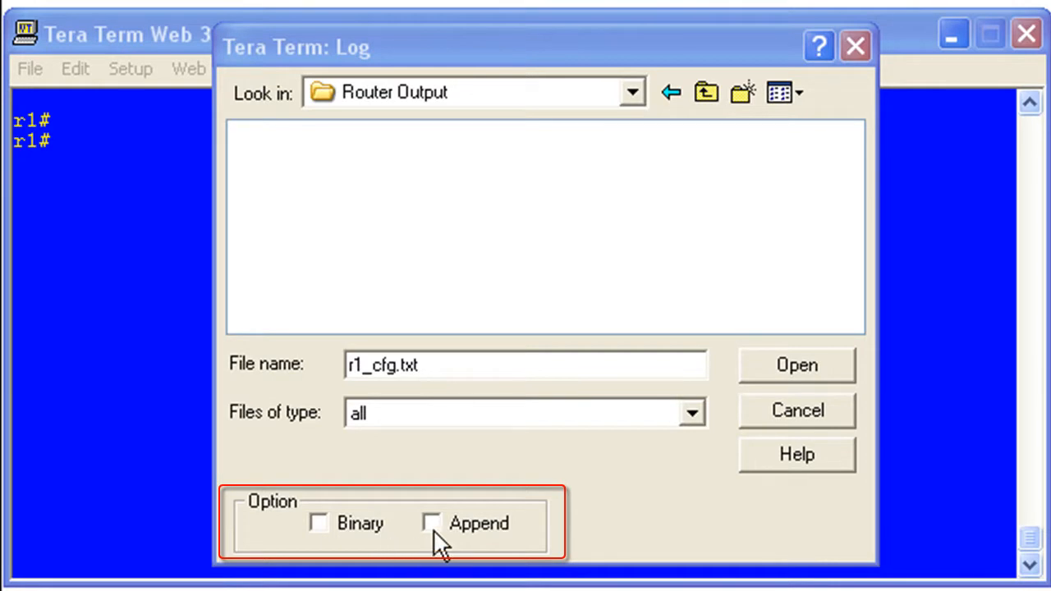
# Step: Toggle the Append option on and back off, leaving no options enabled
pyautogui.click(432, 522)
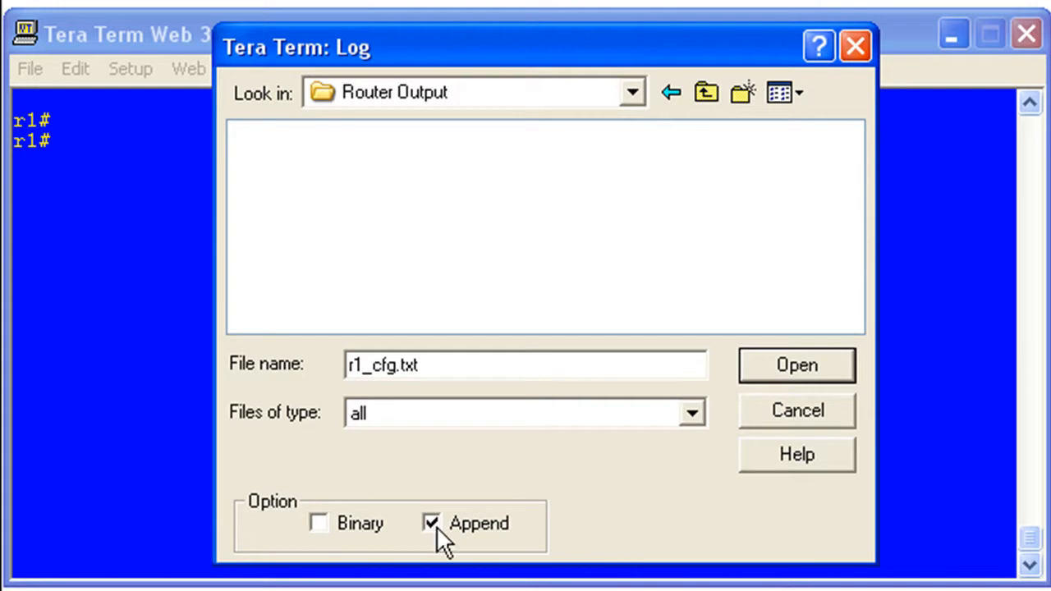
pyautogui.click(430, 522)
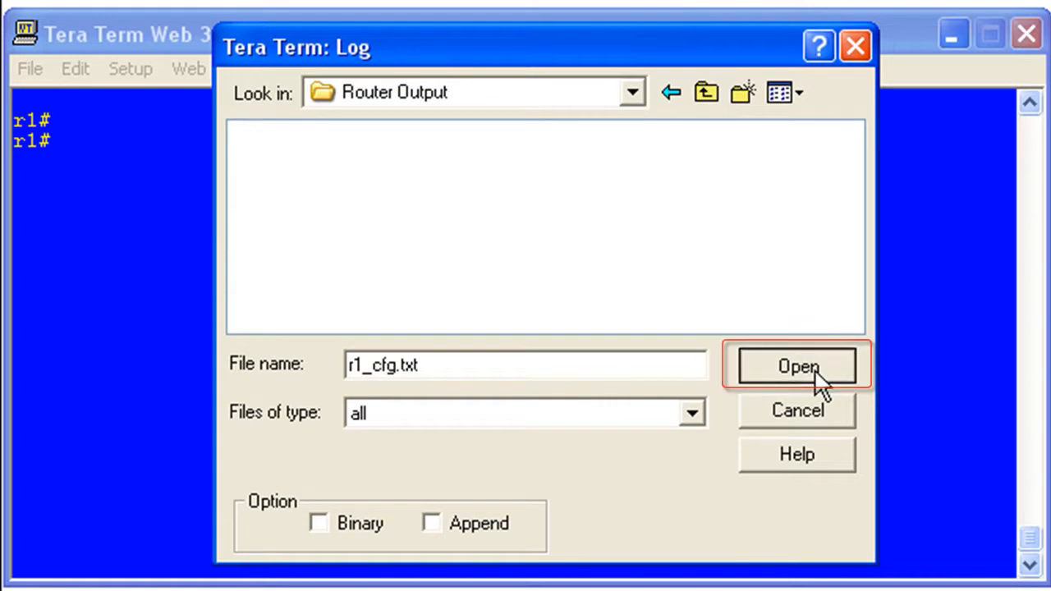
# Step: Begin logging to r1_cfg.txt and run 'sh run' in the router session to capture the configuration
pyautogui.click(795, 366)
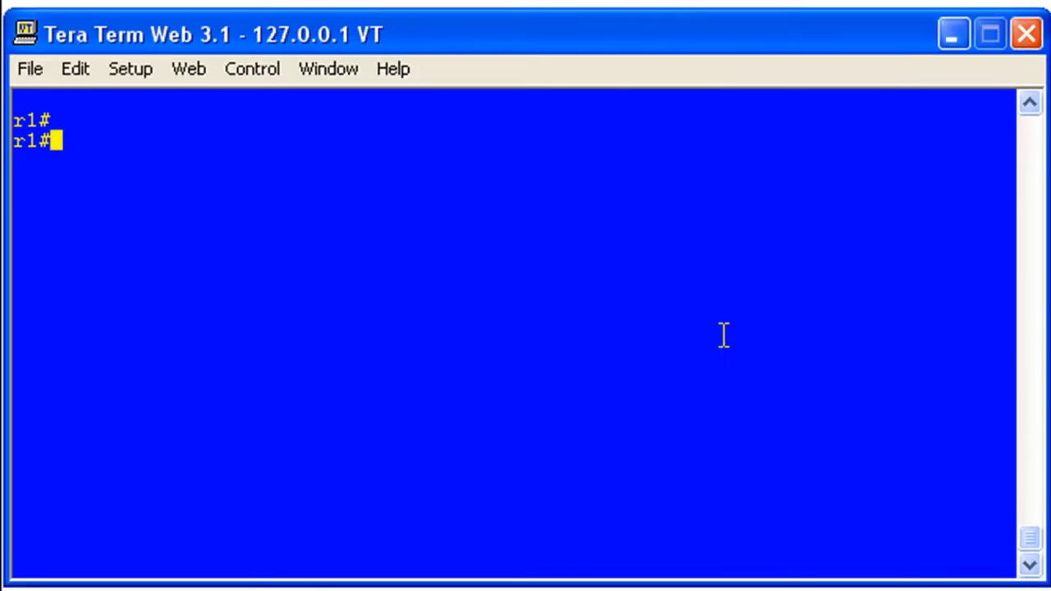
pyautogui.moveTo(657, 345)
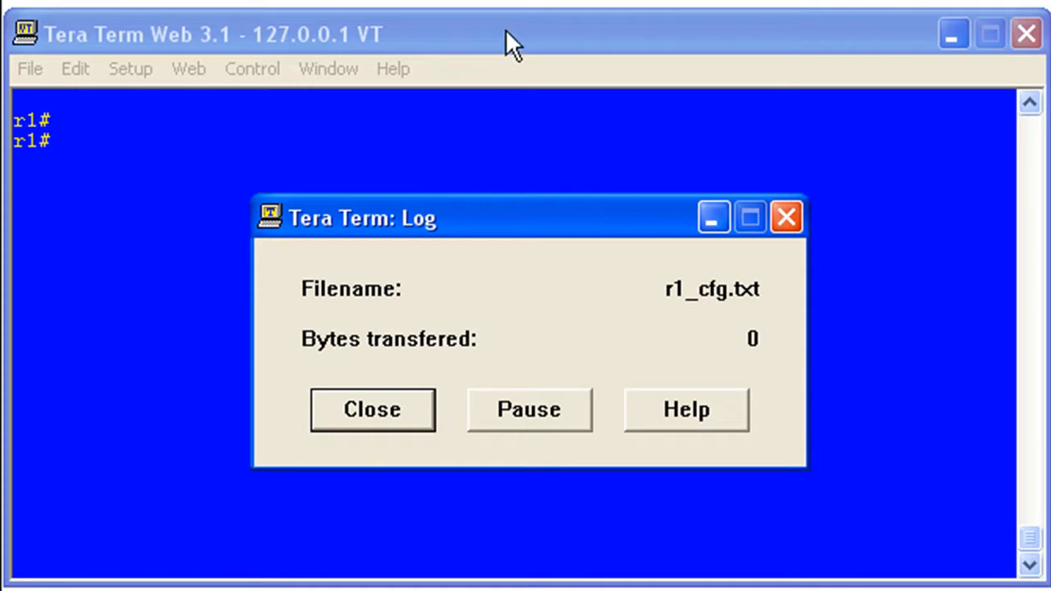
pyautogui.click(371, 409)
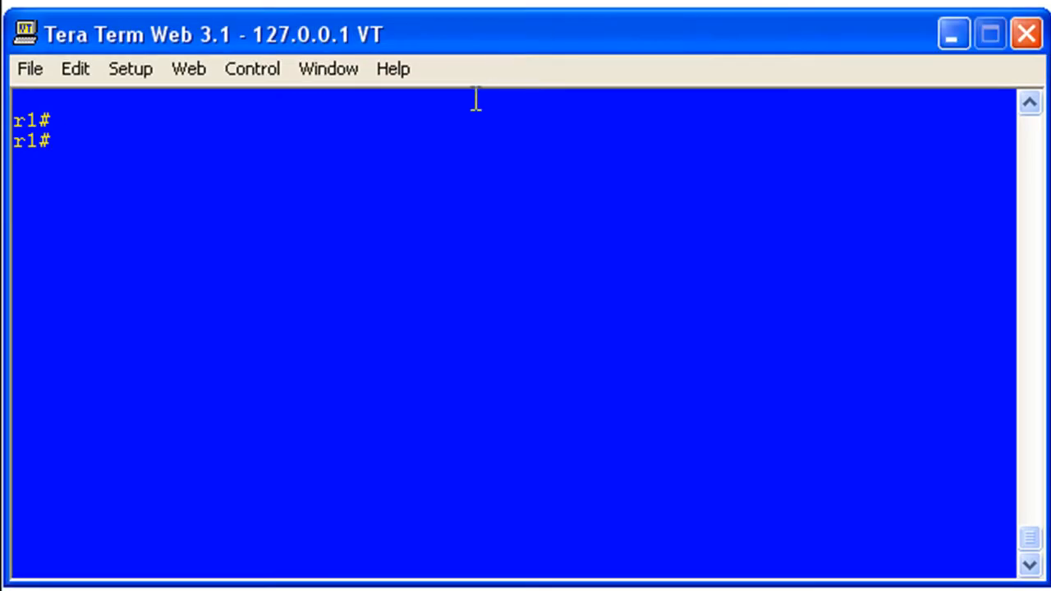
pyautogui.write('sh run')
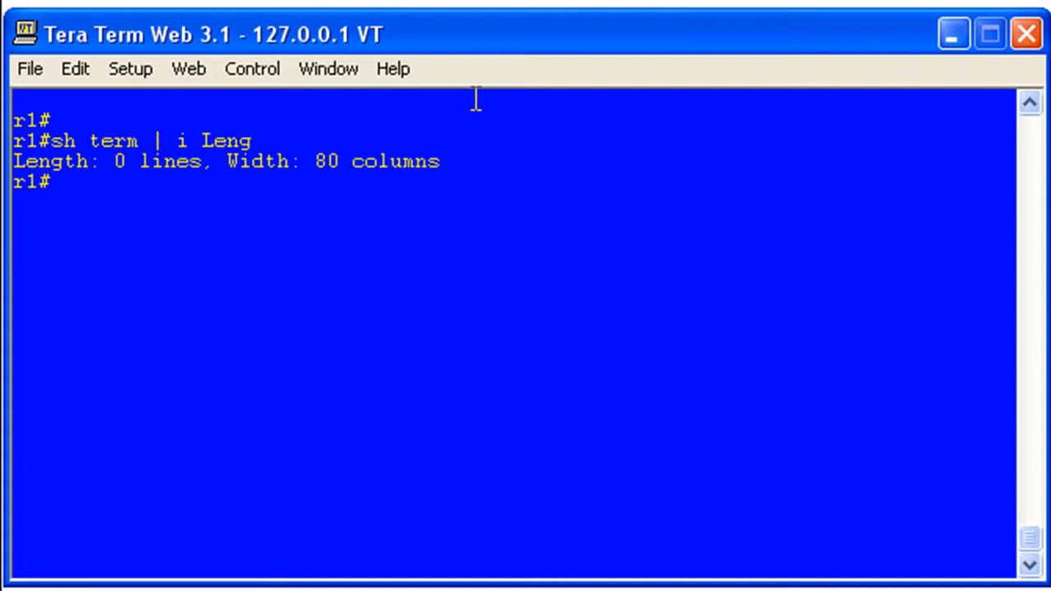
pyautogui.write('sh run')
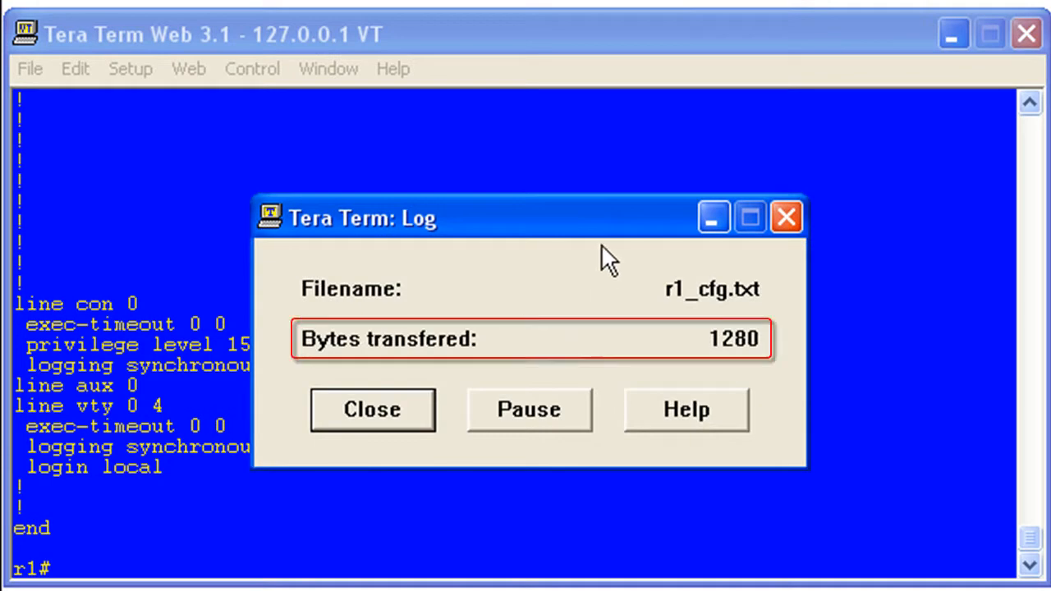
pyautogui.moveTo(768, 364)
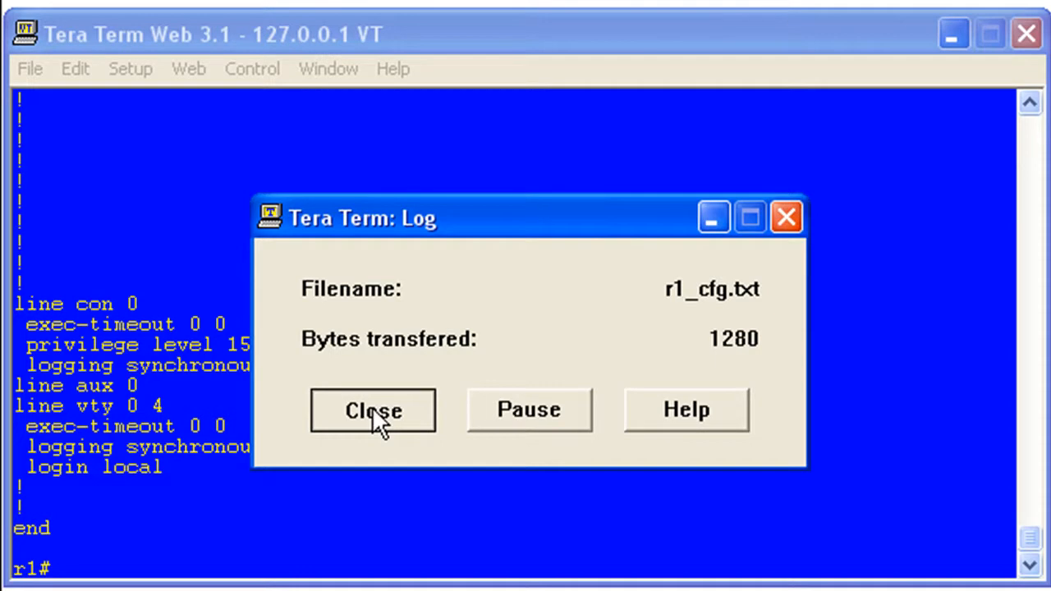
# Step: Stop logging, then view the no_extension_specified file in WordPad from the folder
pyautogui.click(373, 411)
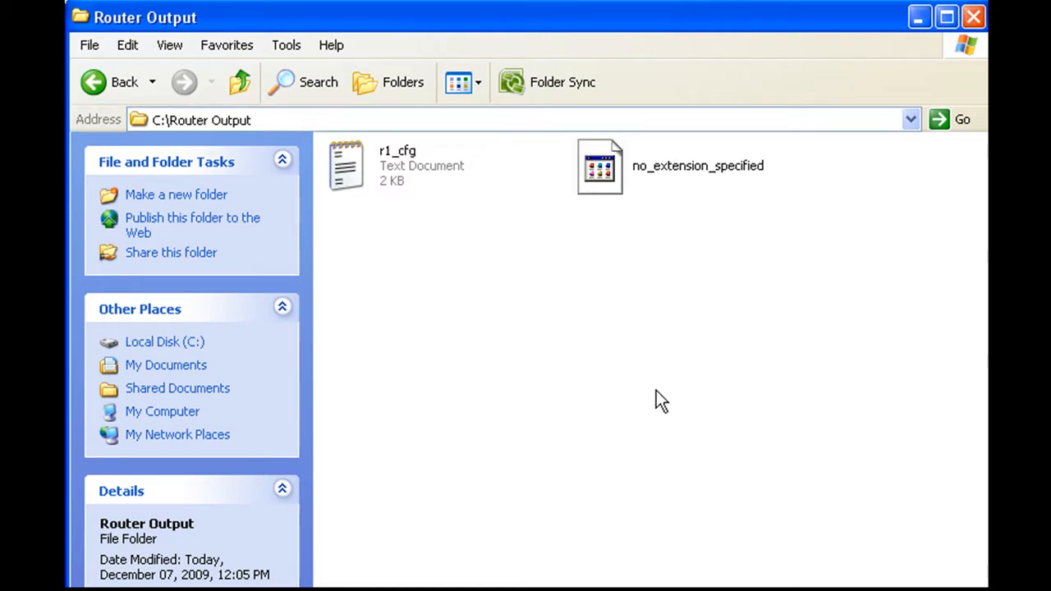
pyautogui.click(599, 166)
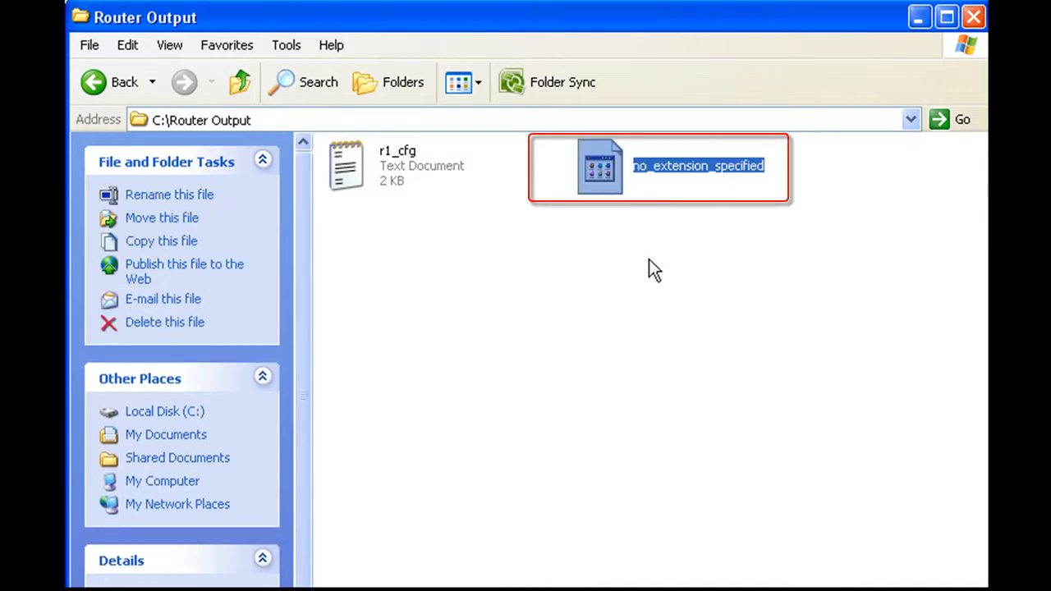
pyautogui.moveTo(753, 348)
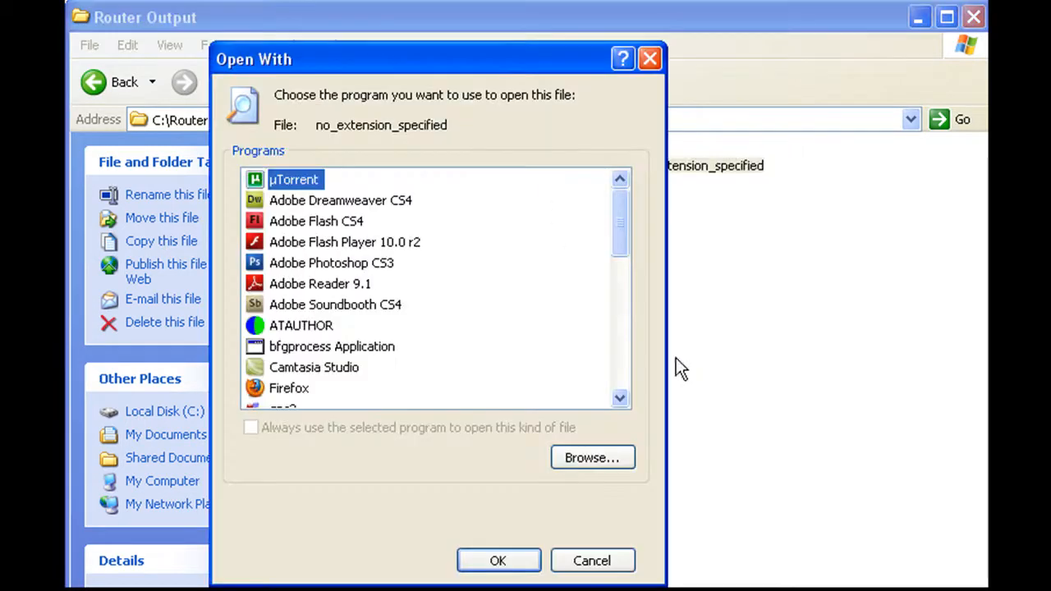
pyautogui.scroll(-3)
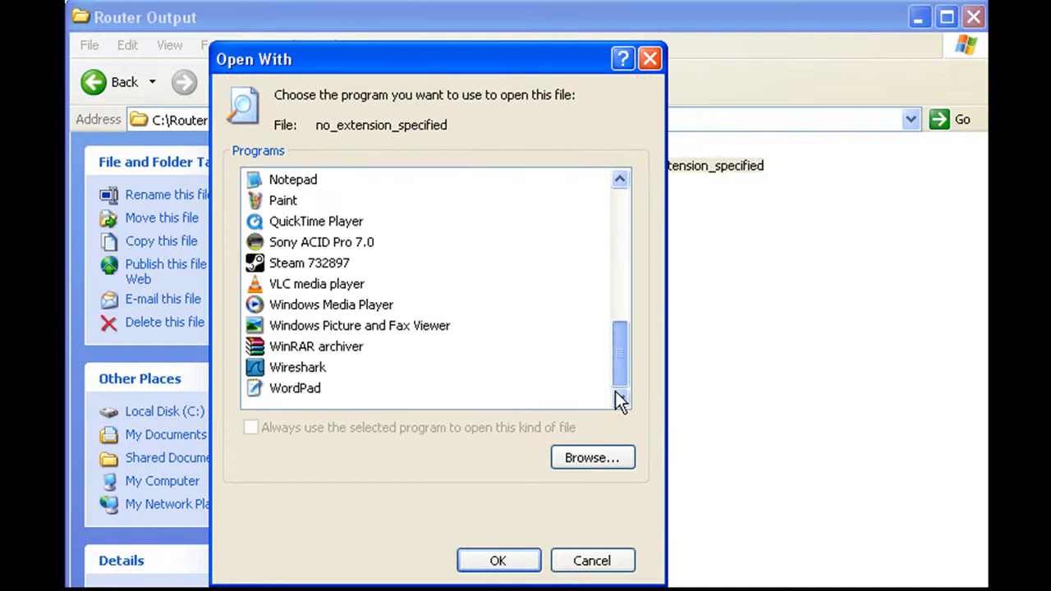
pyautogui.click(498, 561)
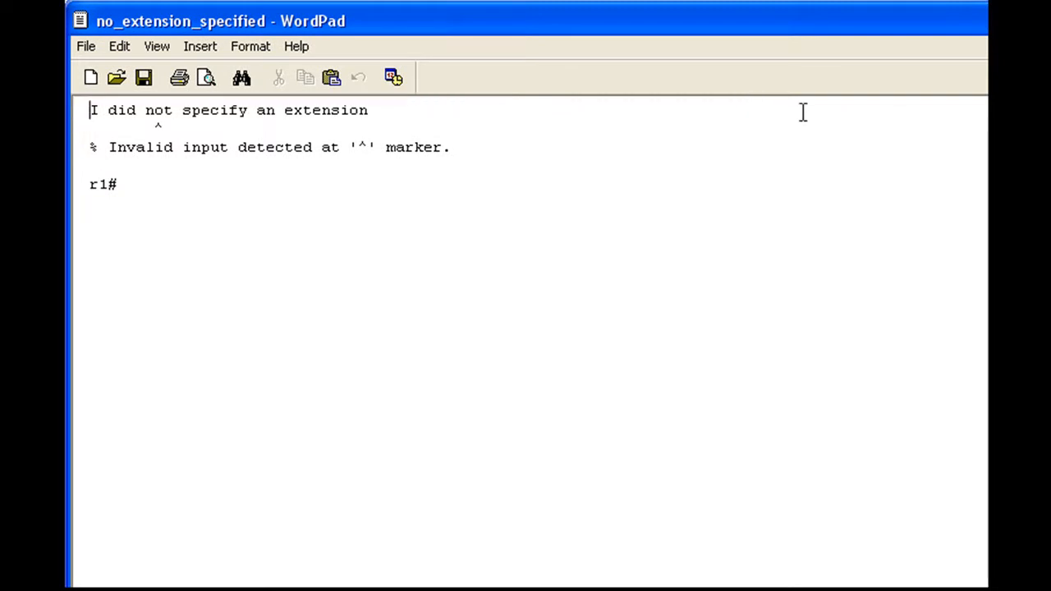
pyautogui.moveTo(831, 214)
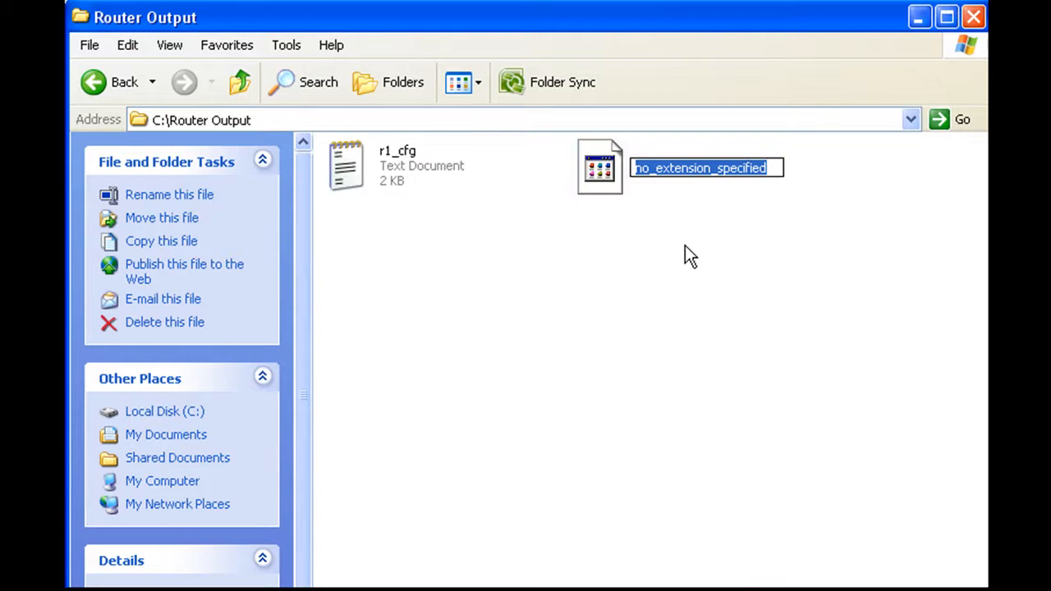
# Step: View the extensionless log in Notepad, then close it to return to the Router Output folder
pyautogui.write('.tx')
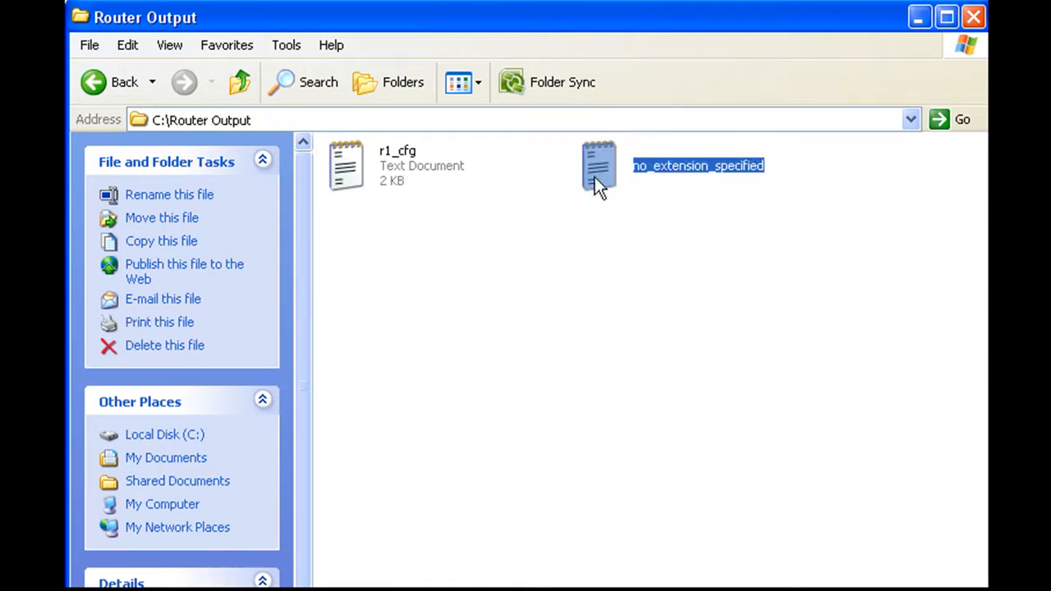
pyautogui.doubleClick(598, 165)
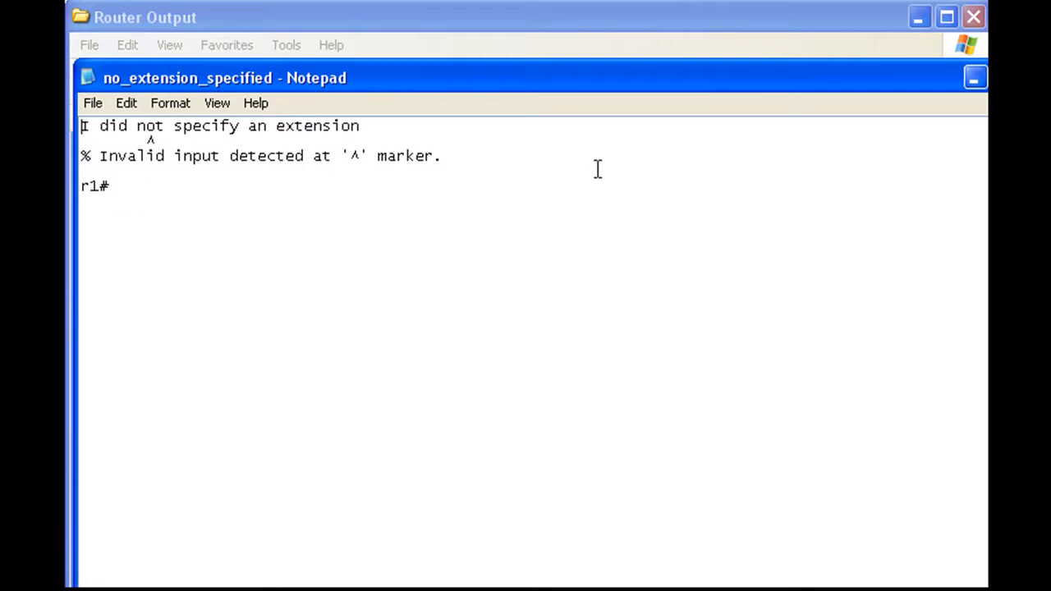
pyautogui.click(974, 77)
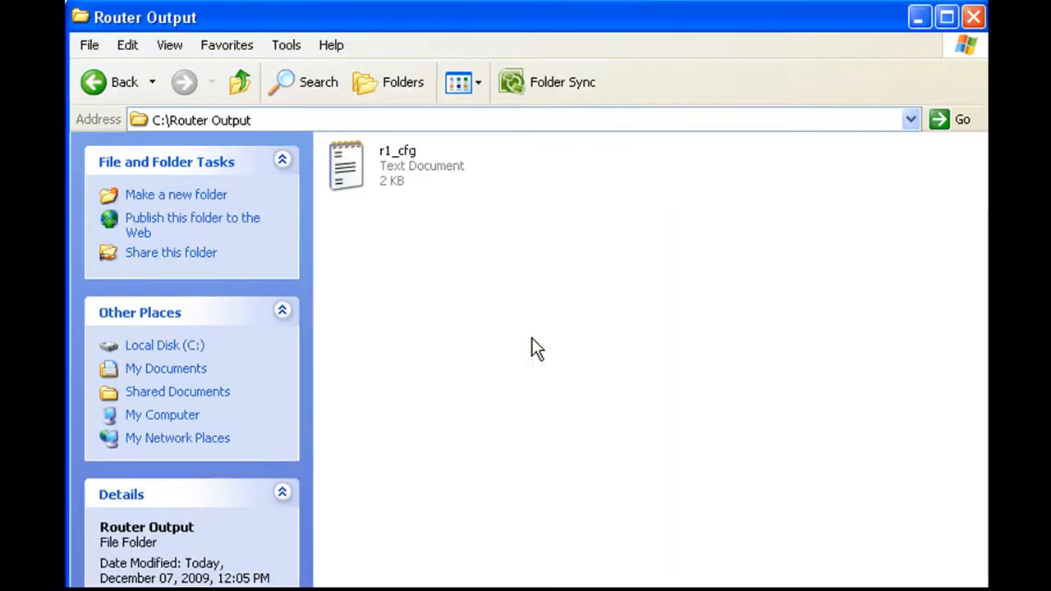
# Step: View r1_cfg in Notepad and mark the garbled first two lines of the captured output
pyautogui.click(345, 164)
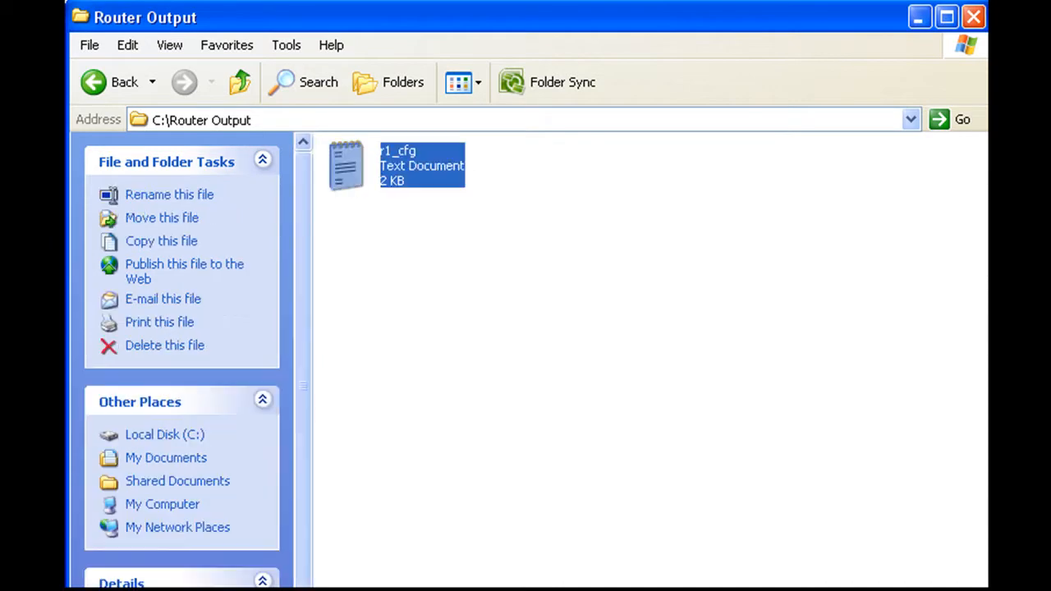
pyautogui.moveTo(434, 141)
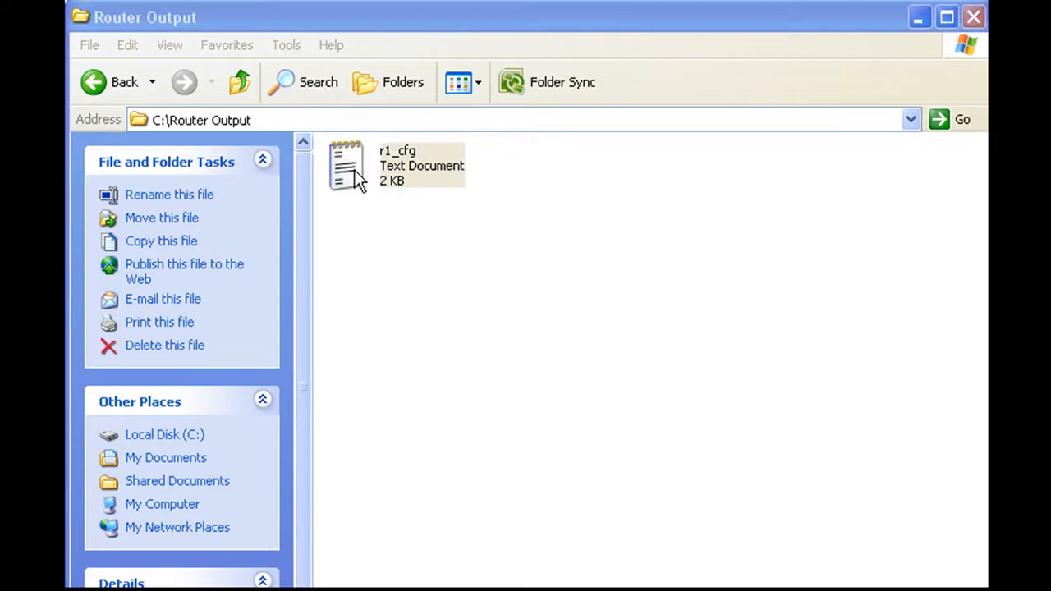
pyautogui.doubleClick(345, 164)
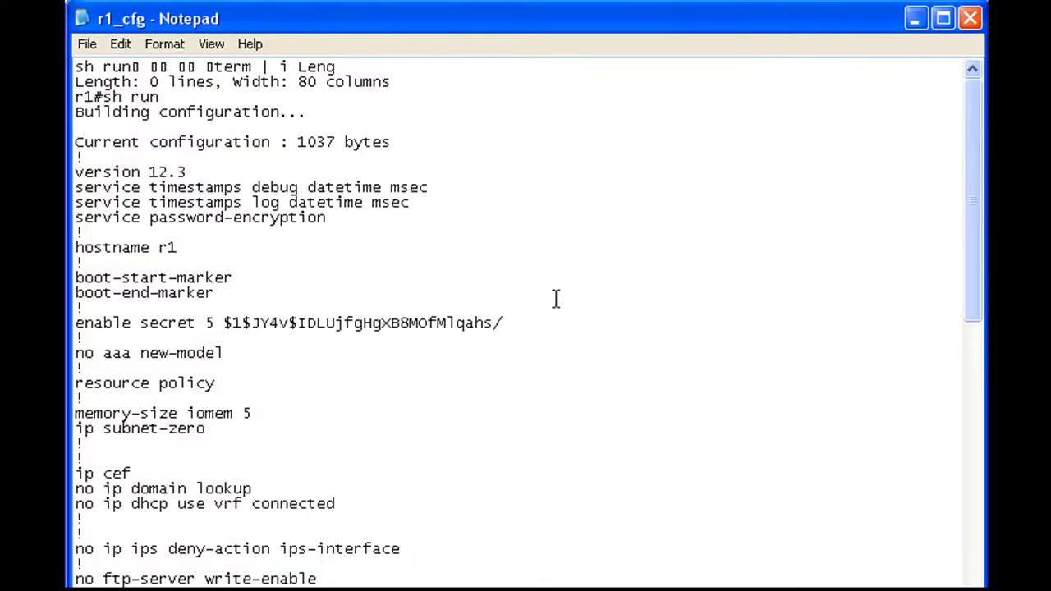
pyautogui.scroll(-3)
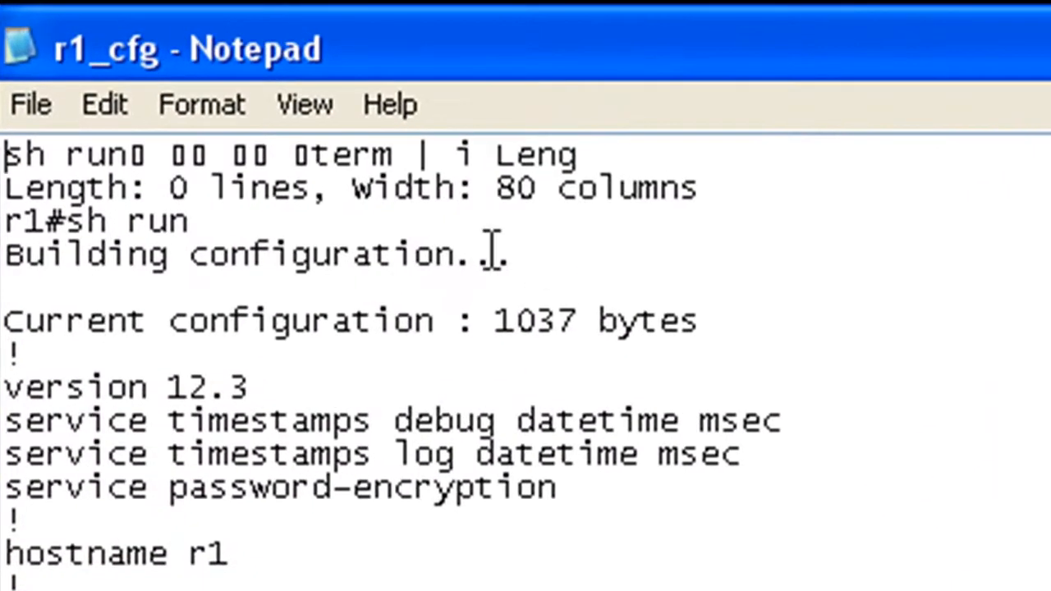
pyautogui.moveTo(9, 154); pyautogui.dragTo(693, 189)
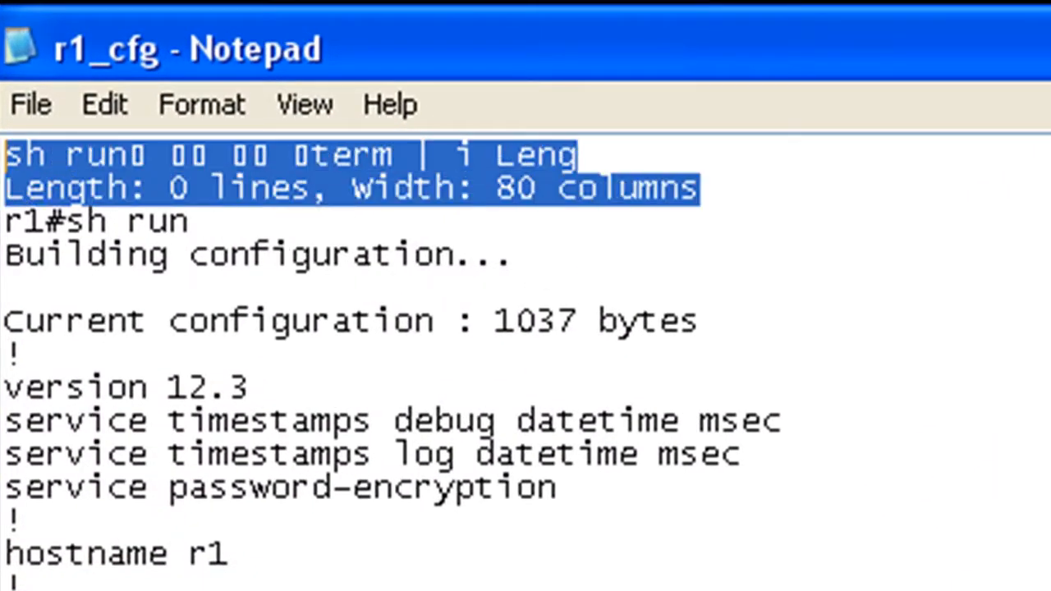
pyautogui.moveTo(680, 319)
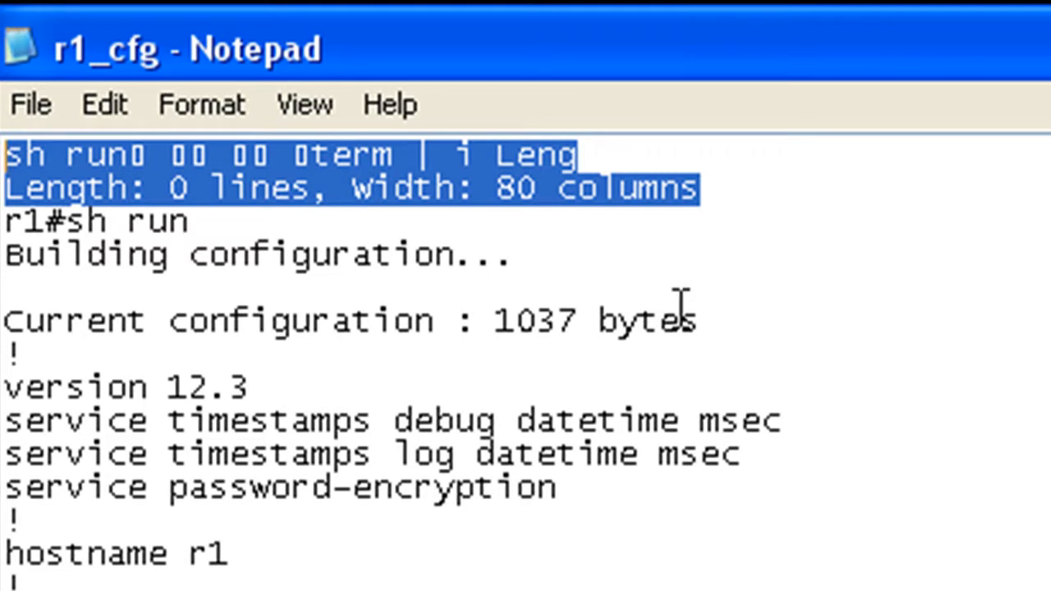
pyautogui.click(325, 189)
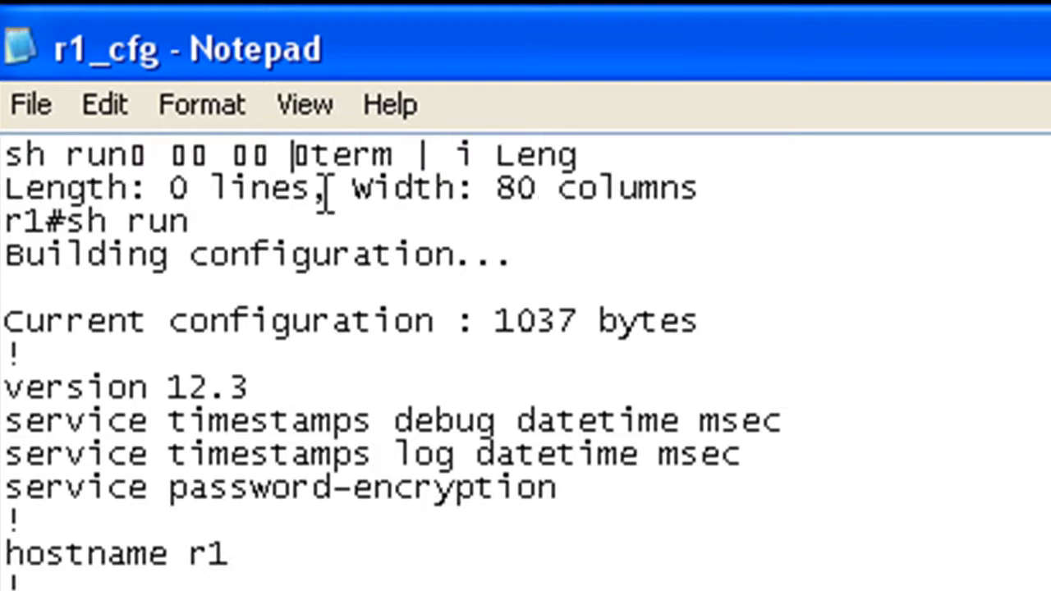
pyautogui.moveTo(8, 188); pyautogui.dragTo(315, 189)
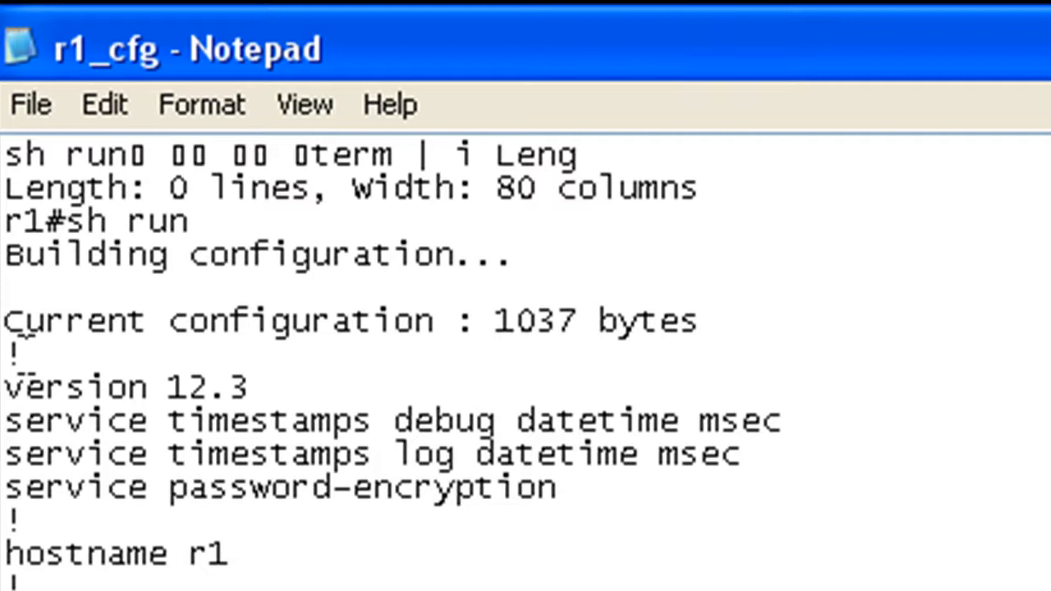
# Step: Scroll through the router configuration down to its end
pyautogui.scroll(-3)
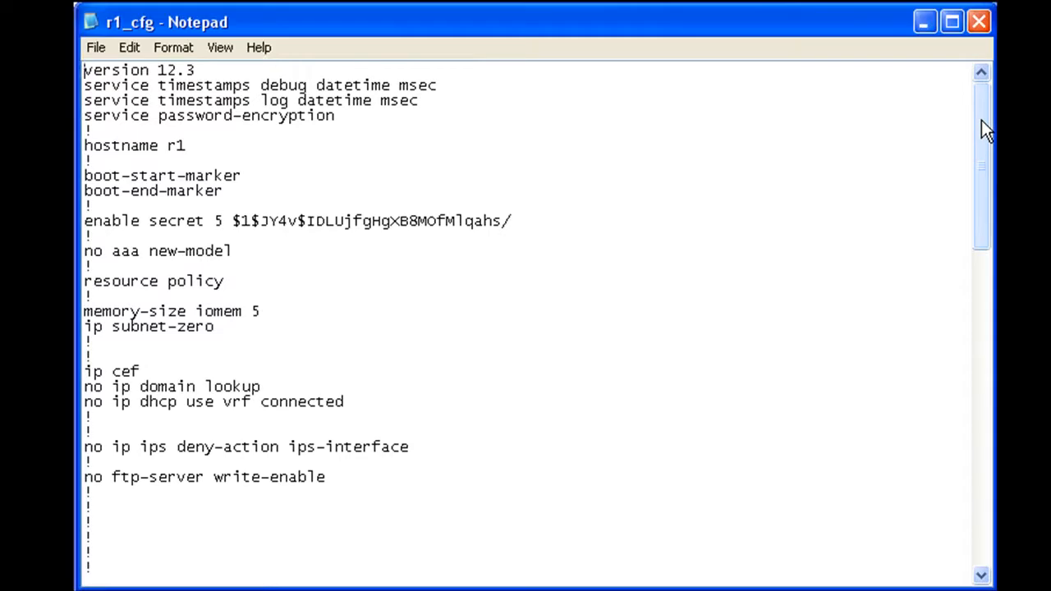
pyautogui.scroll(-3)
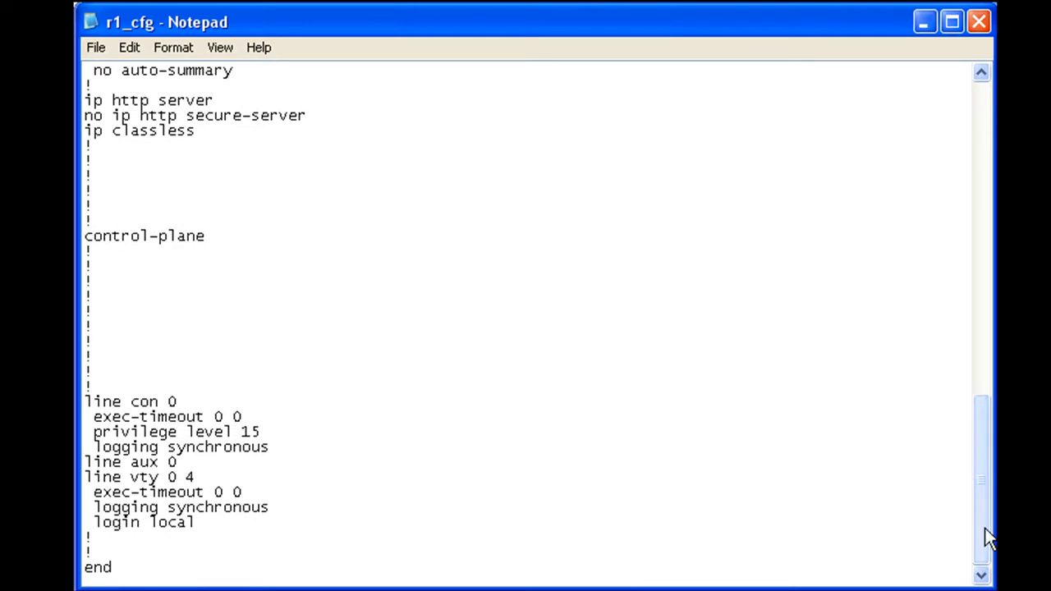
pyautogui.click(95, 46)
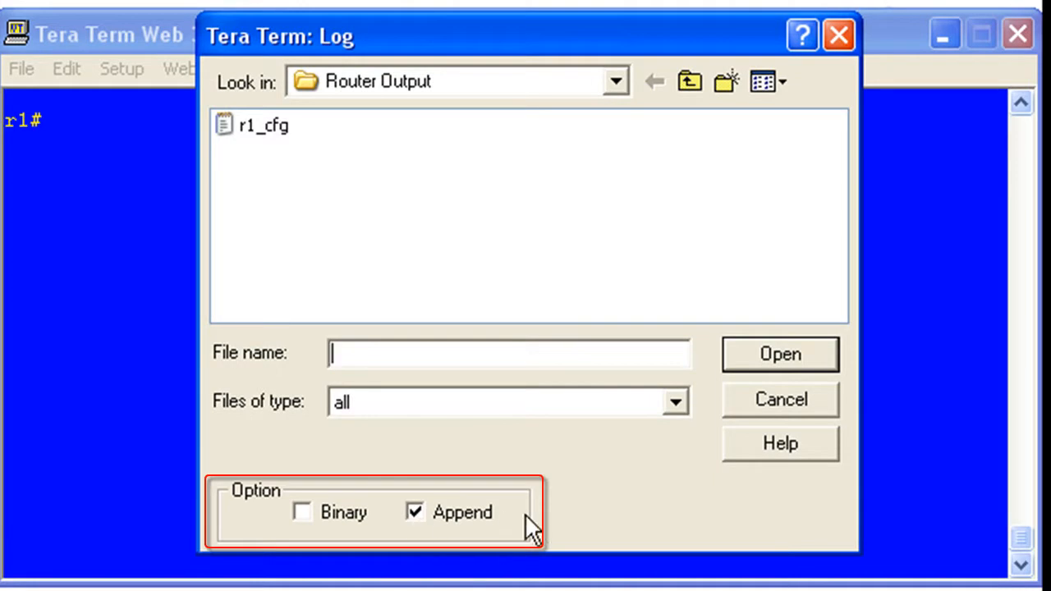
# Step: Resume logging into the existing r1_cfg file with Append turned on
pyautogui.click(414, 513)
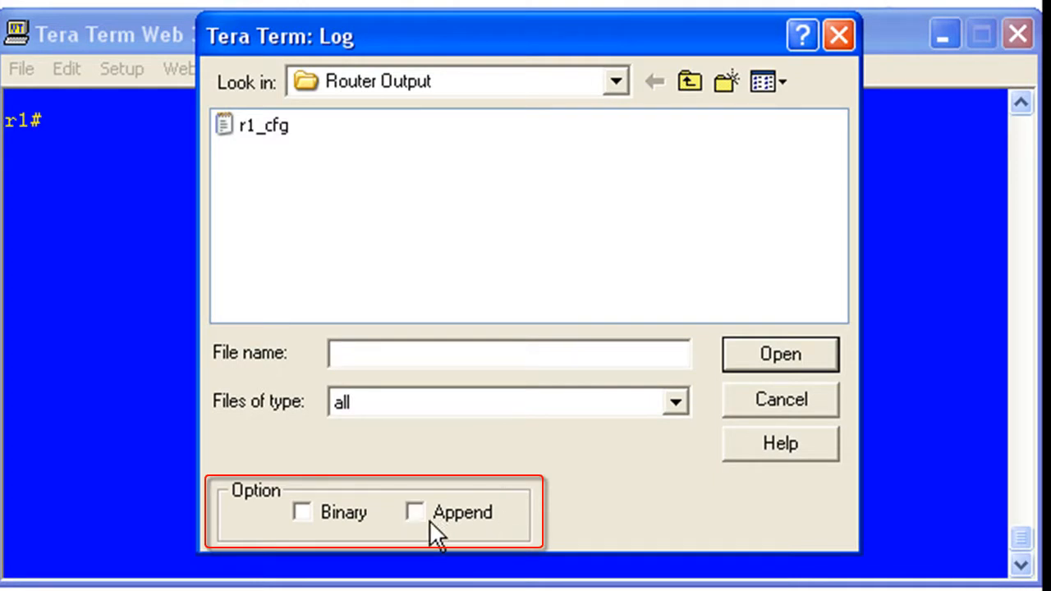
pyautogui.click(416, 512)
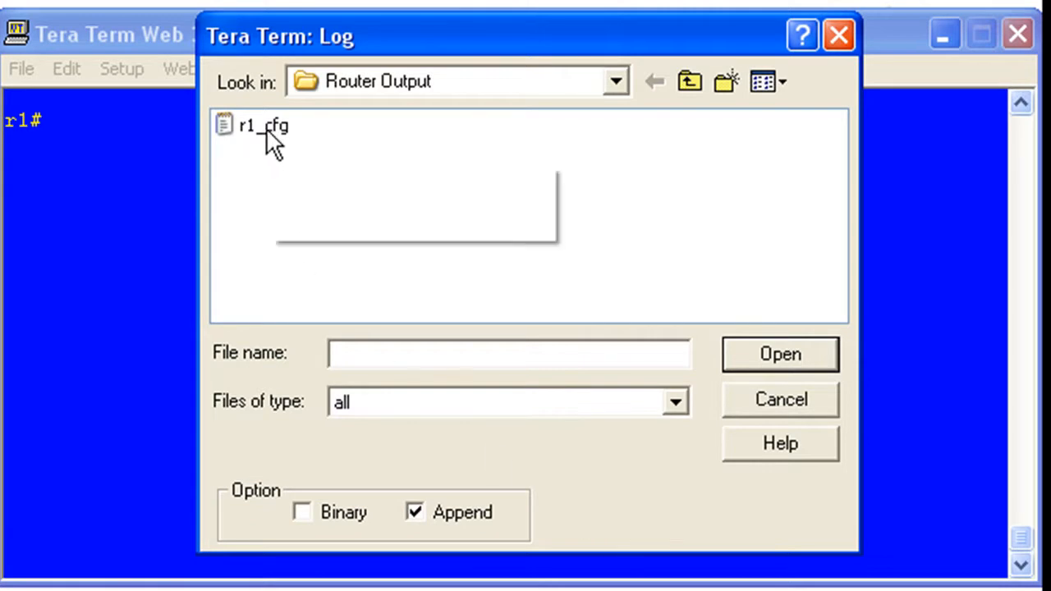
pyautogui.click(263, 125)
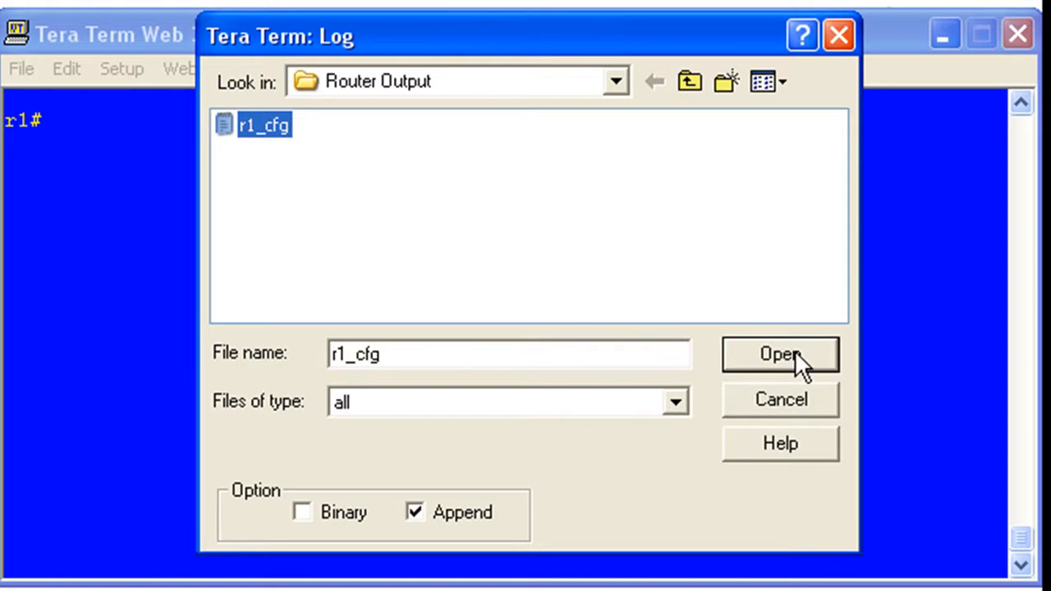
pyautogui.click(778, 355)
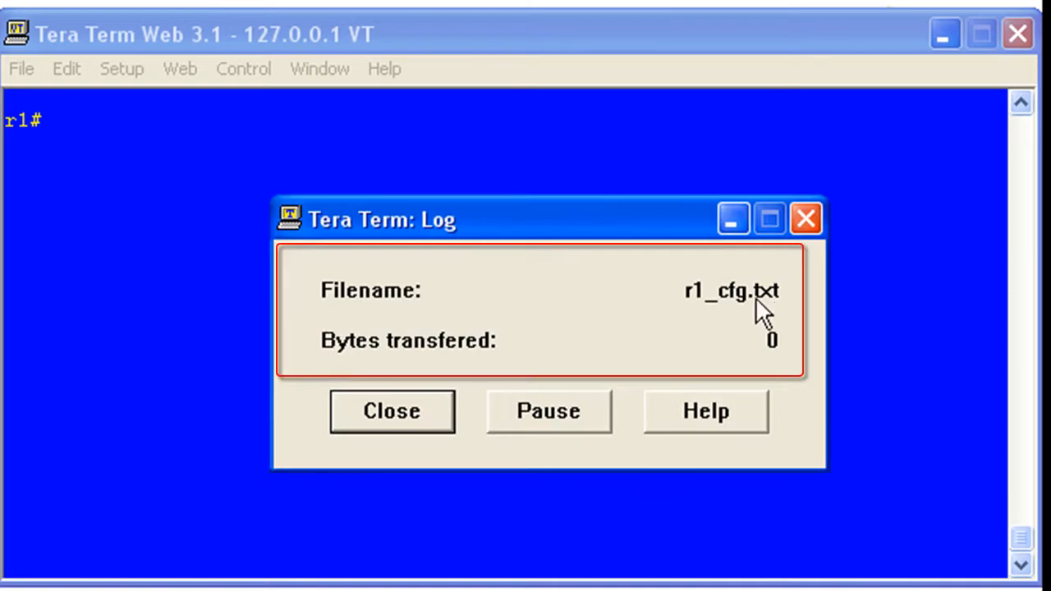
pyautogui.moveTo(791, 370)
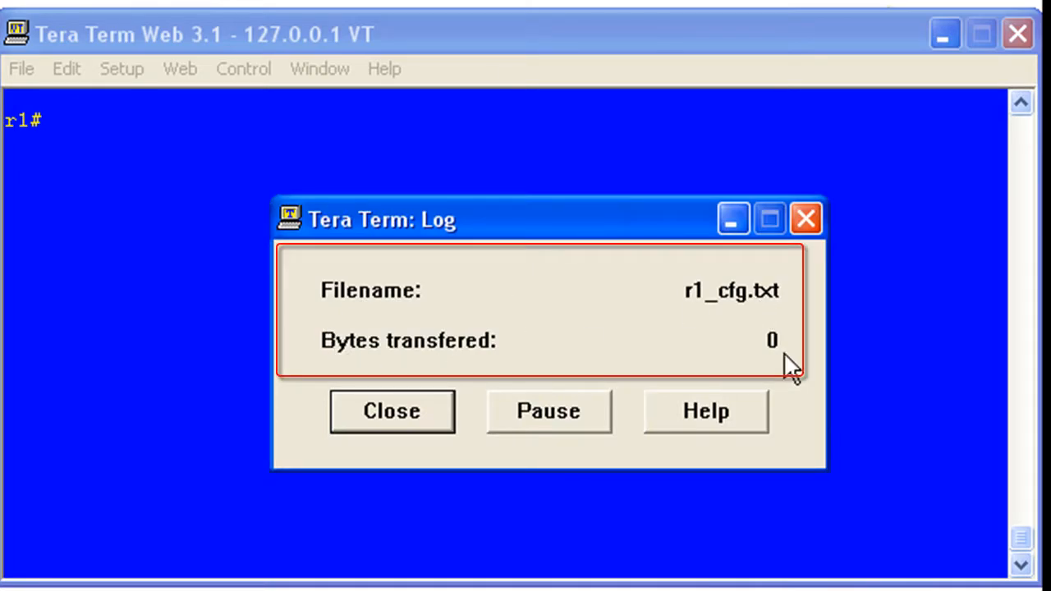
# Step: Focus the router session and type a test line into the appended log
pyautogui.click(391, 411)
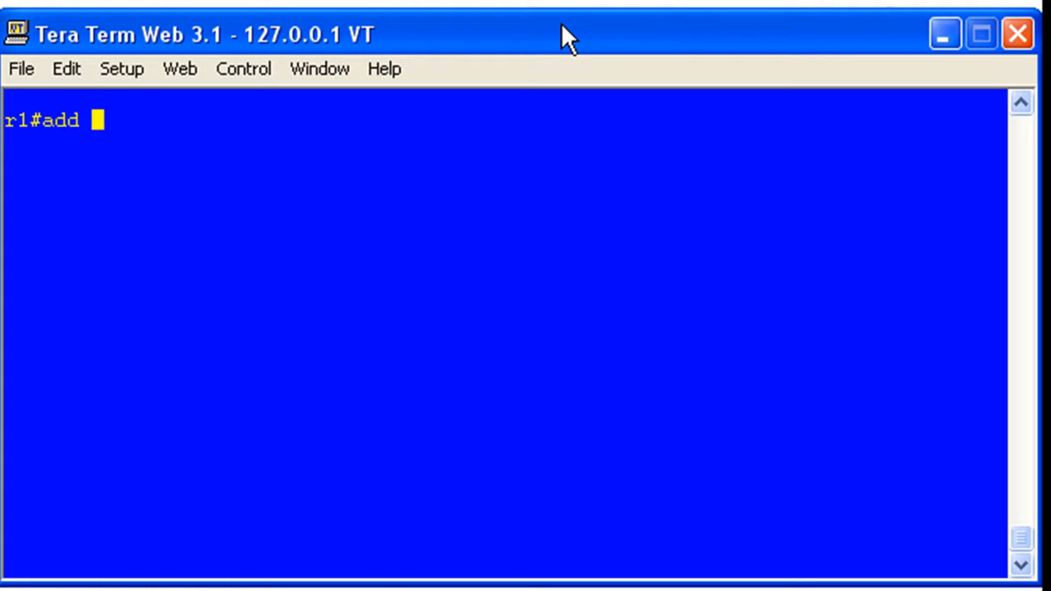
pyautogui.write('this to existing file')
pyautogui.write('sh ip int br')
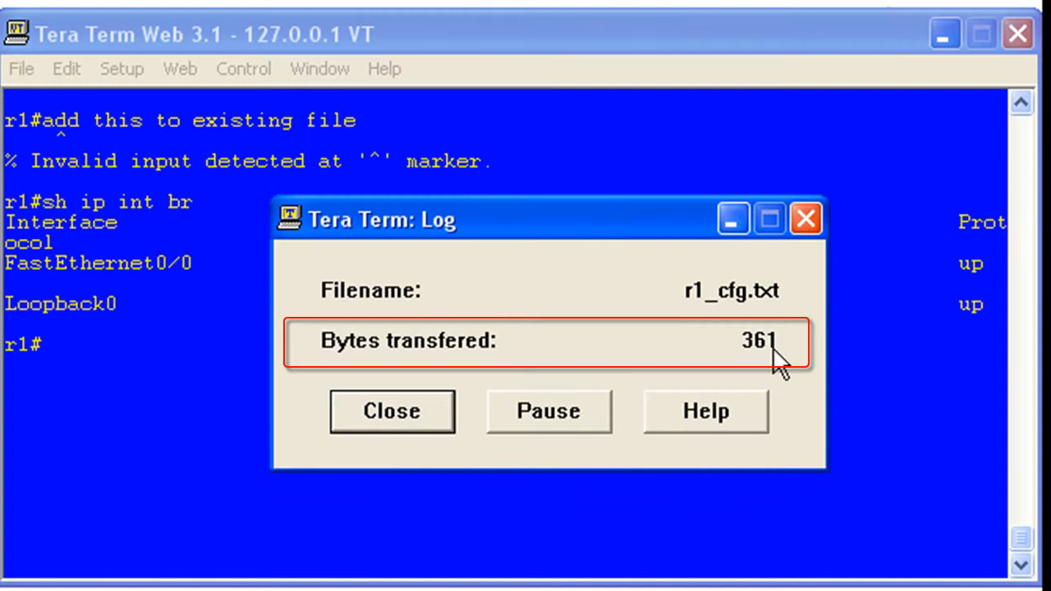
pyautogui.moveTo(788, 370)
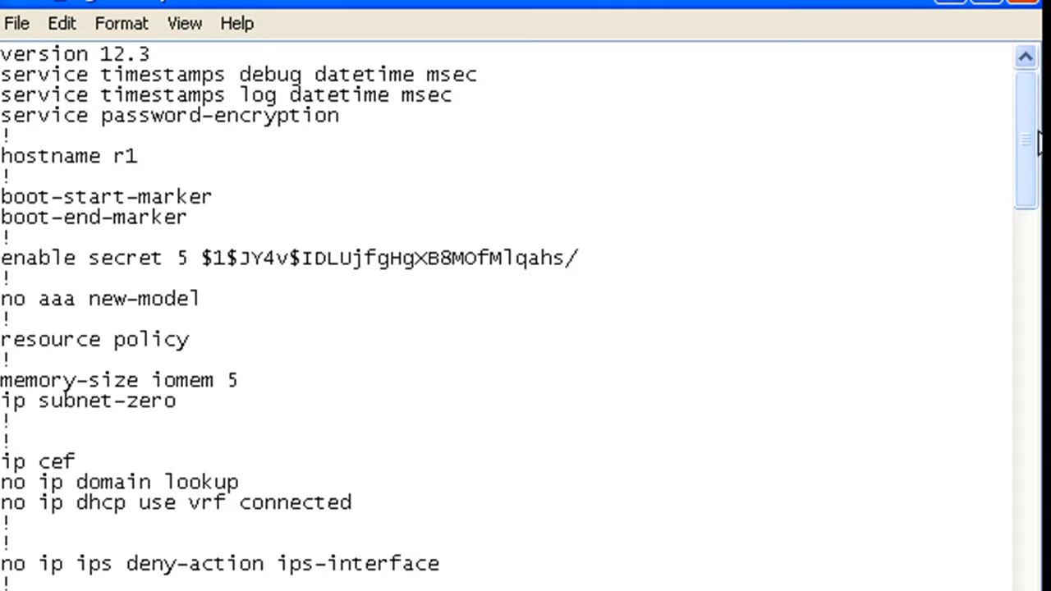
# Step: At the bottom of r1_cfg, highlight 'end' where the sh ip int br output was appended
pyautogui.scroll(-3)
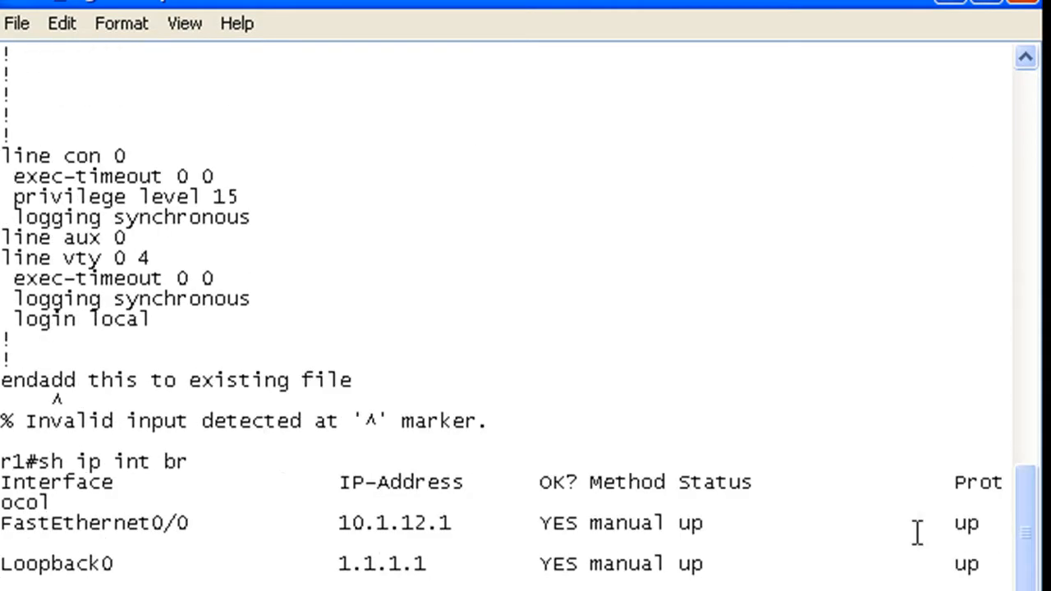
pyautogui.moveTo(8, 258); pyautogui.dragTo(985, 563)
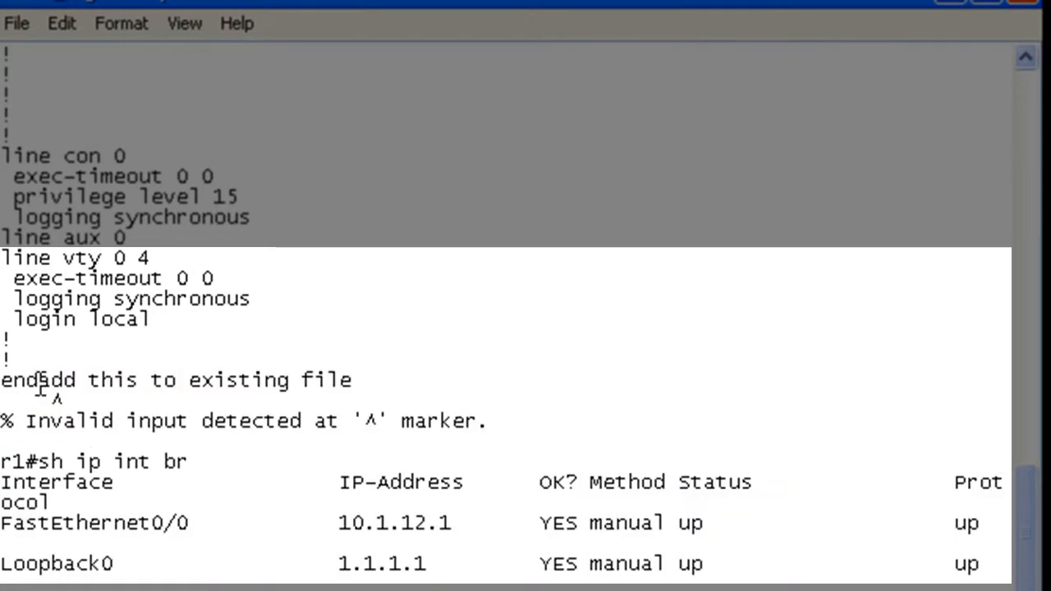
pyautogui.doubleClick(14, 380)
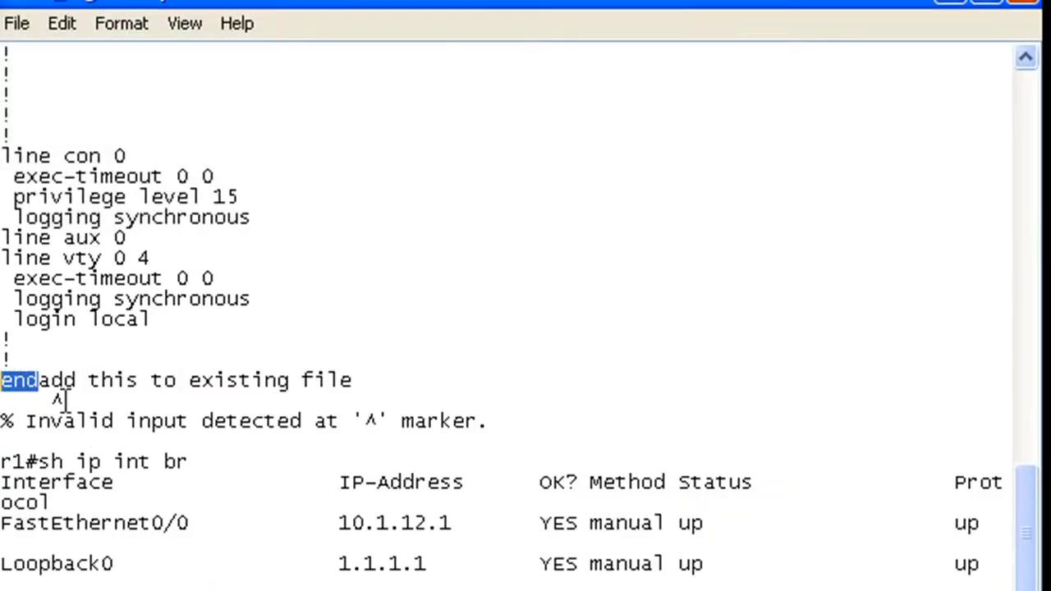
pyautogui.moveTo(40, 381); pyautogui.dragTo(353, 381)
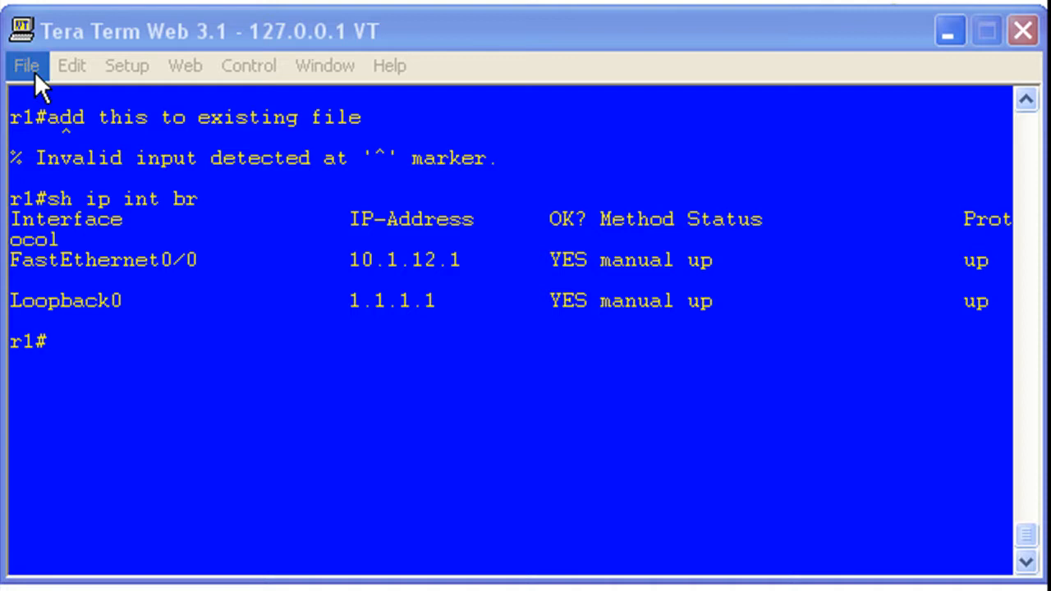
# Step: Set up a new log named output.txt with the Append option turned off
pyautogui.click(26, 66)
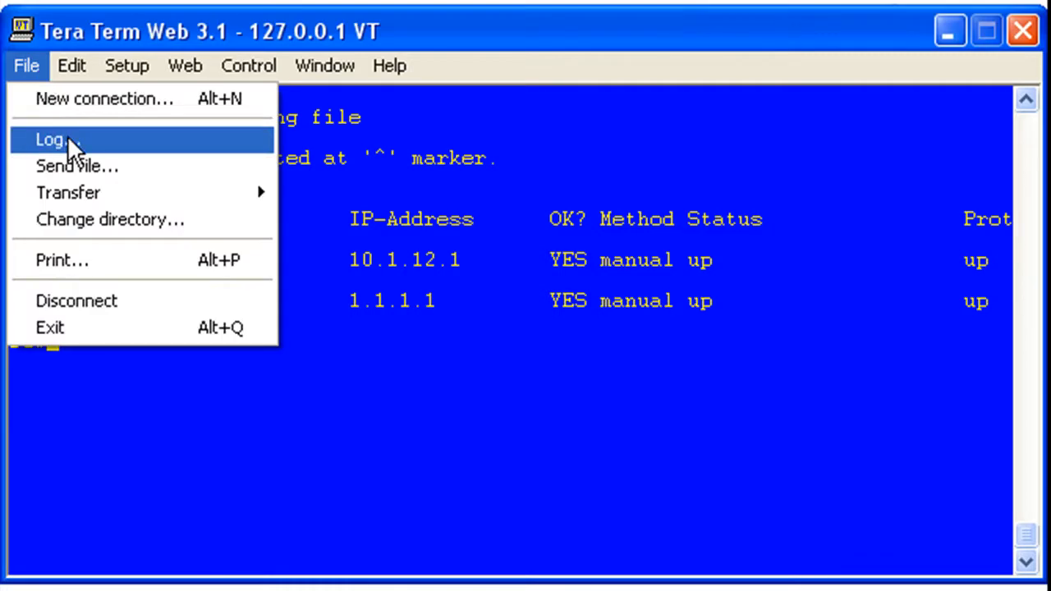
pyautogui.click(56, 138)
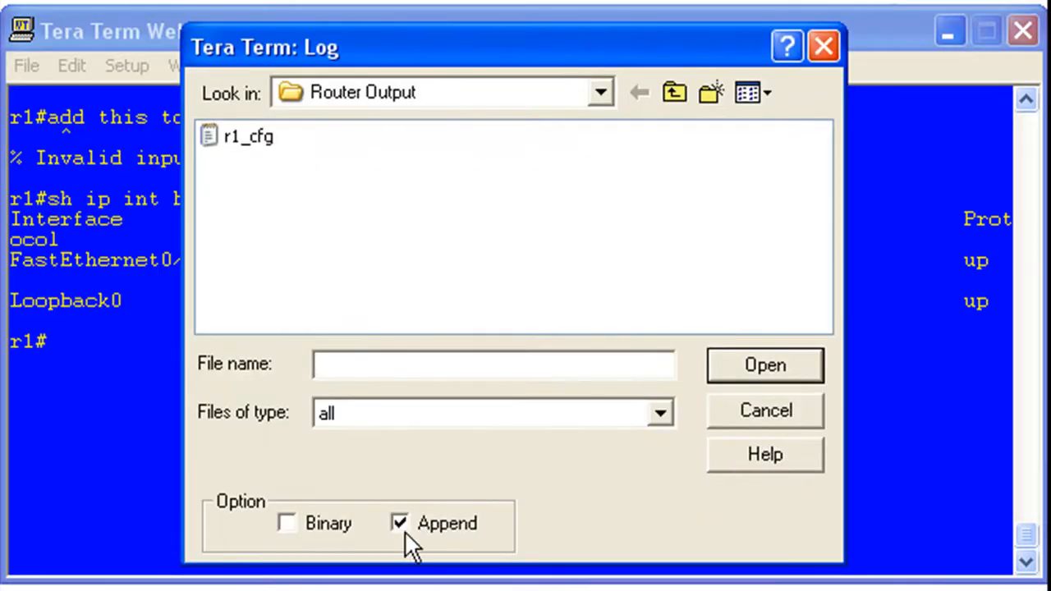
pyautogui.click(401, 522)
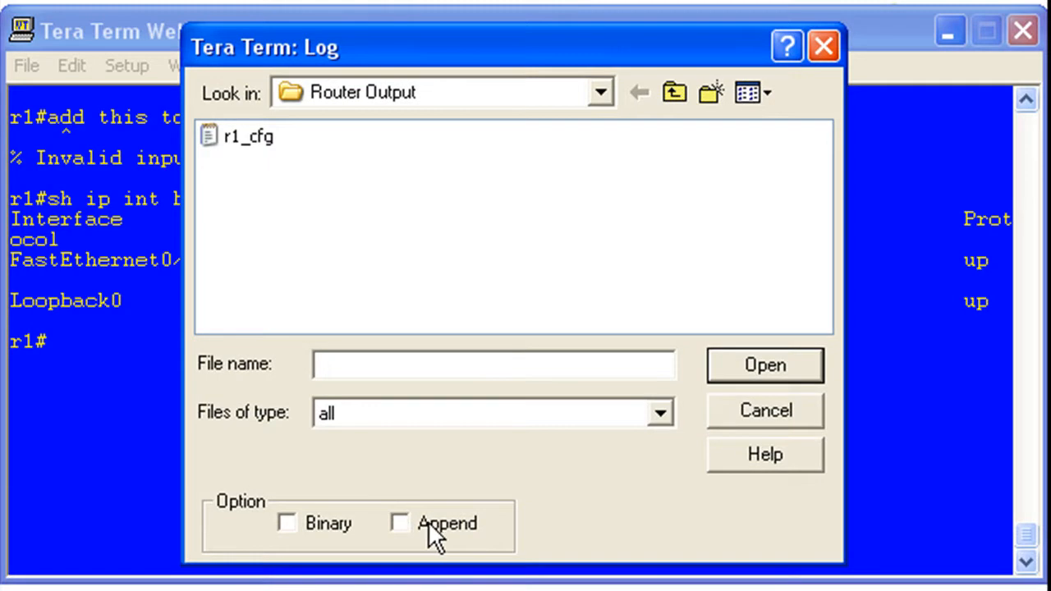
pyautogui.click(492, 365)
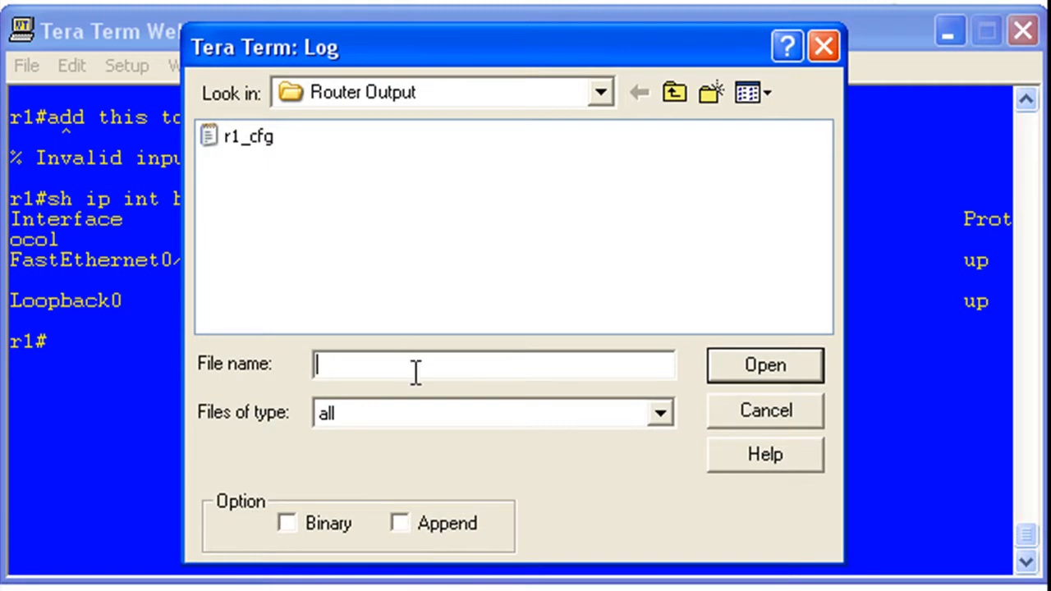
pyautogui.write('output')
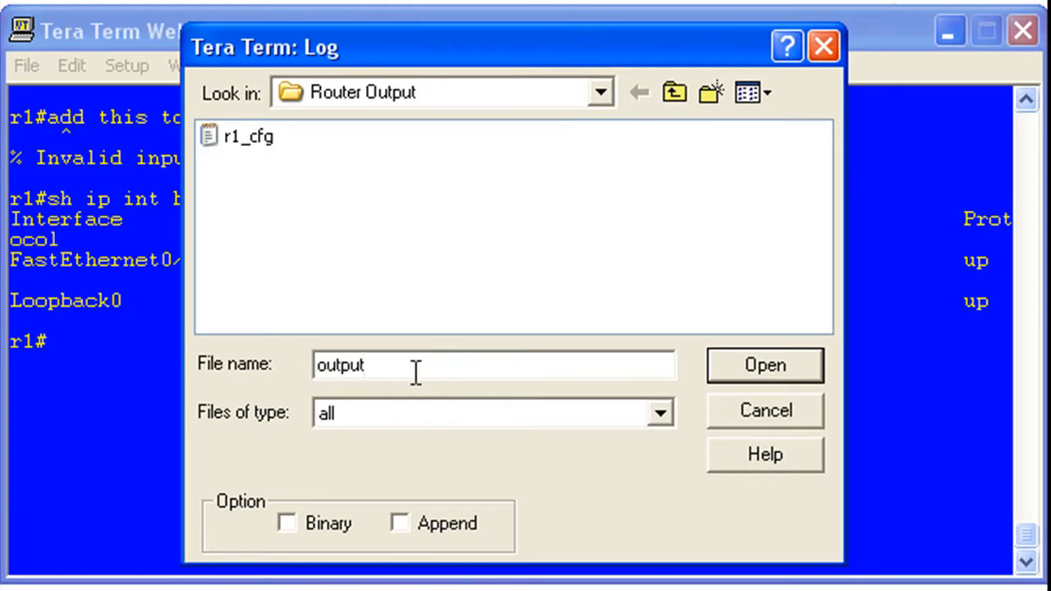
pyautogui.write('.txt')
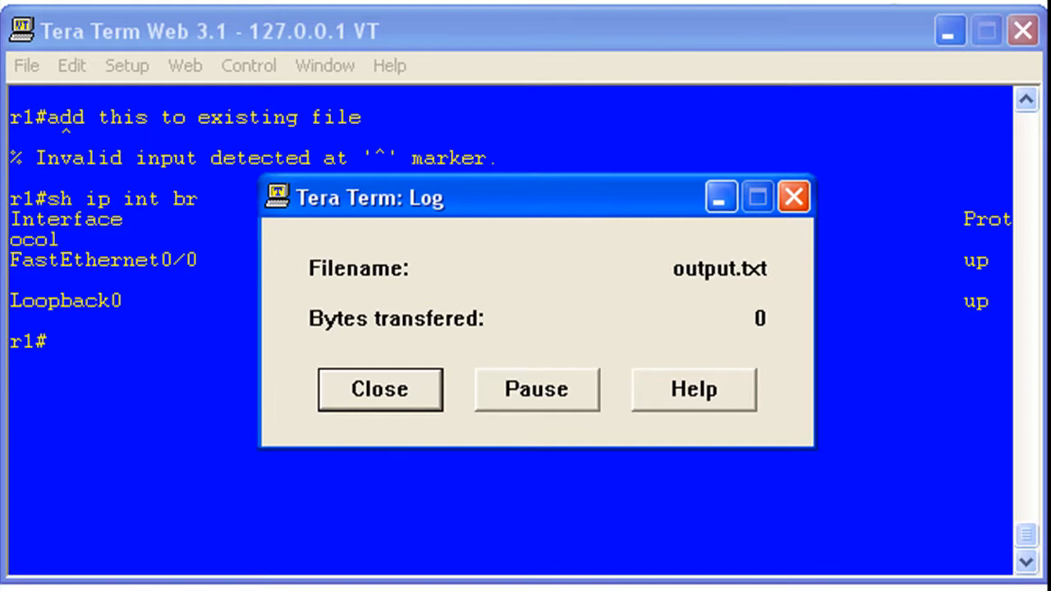
pyautogui.moveTo(736, 36)
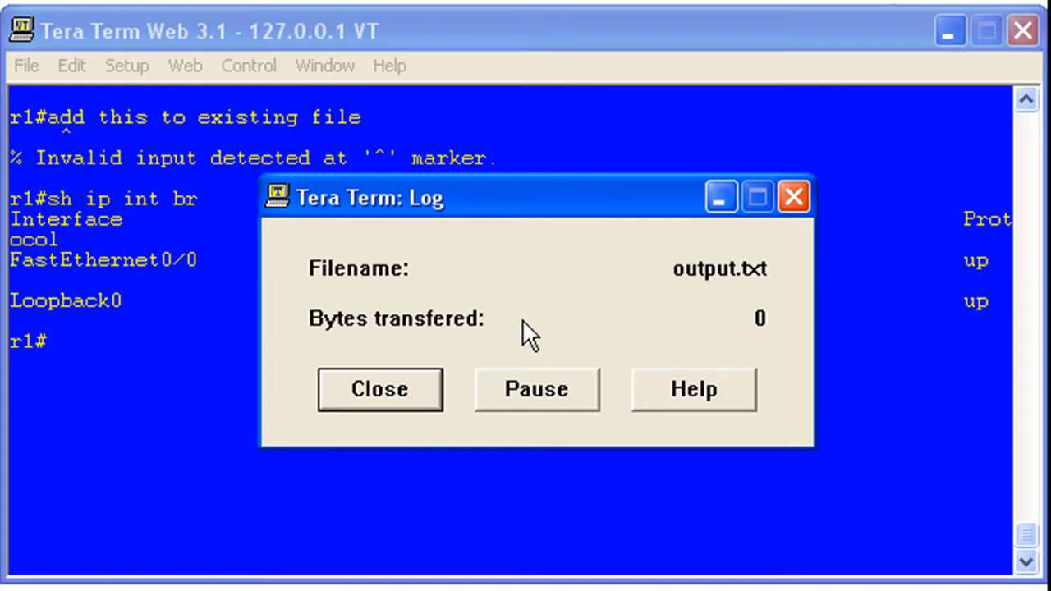
pyautogui.moveTo(539, 407)
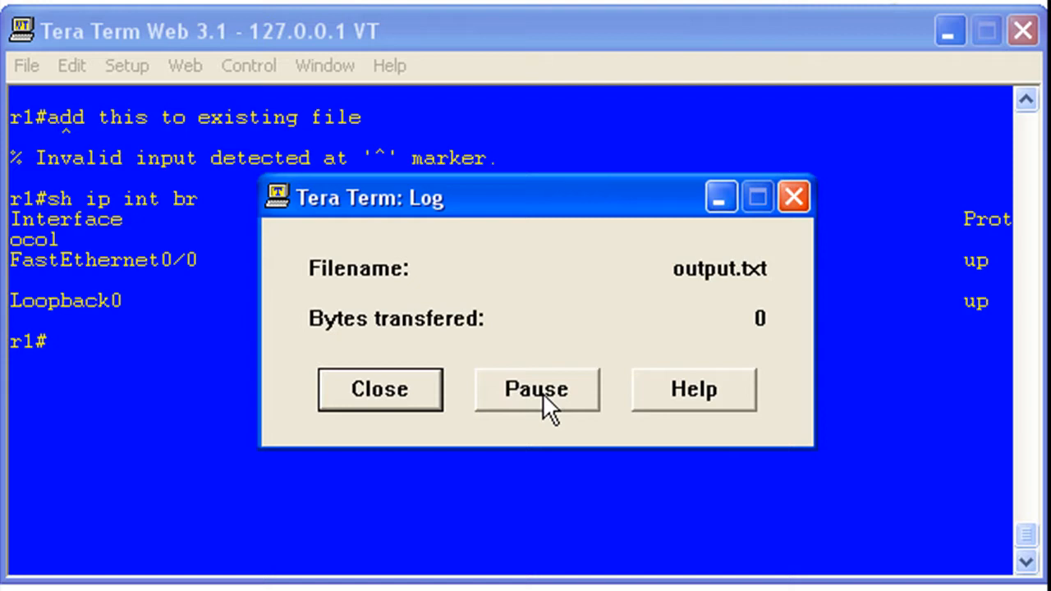
pyautogui.moveTo(483, 47)
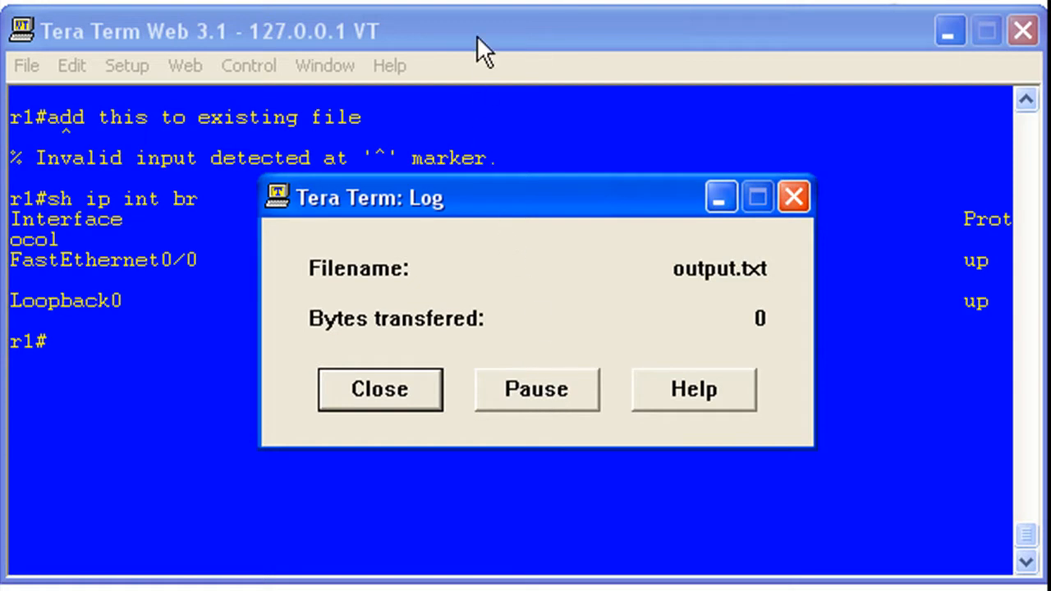
pyautogui.moveTo(608, 33)
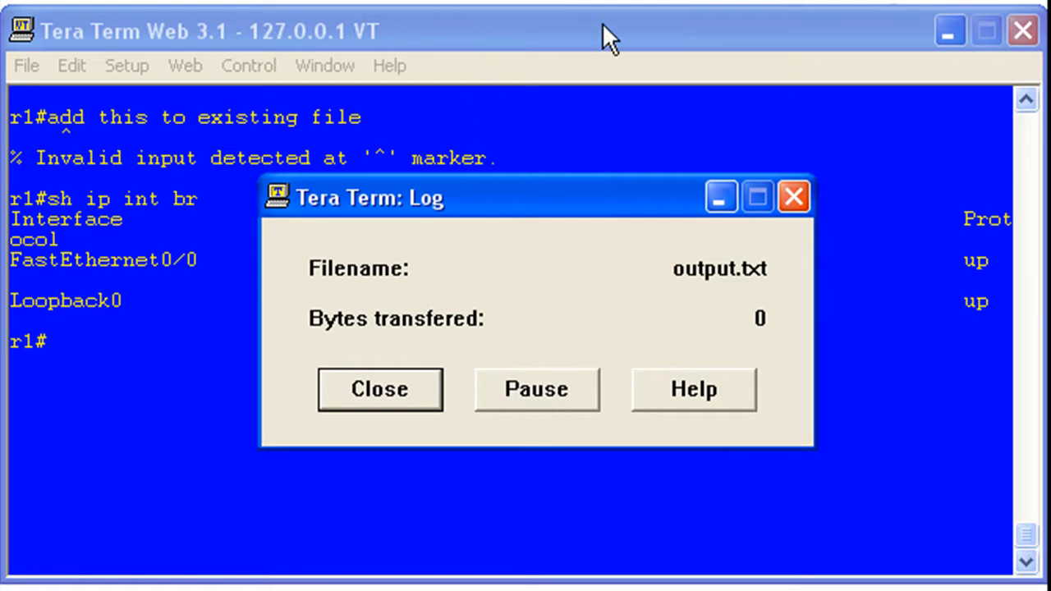
# Step: Bring the router session in front of the Log dialog while output.txt keeps logging
pyautogui.click(379, 388)
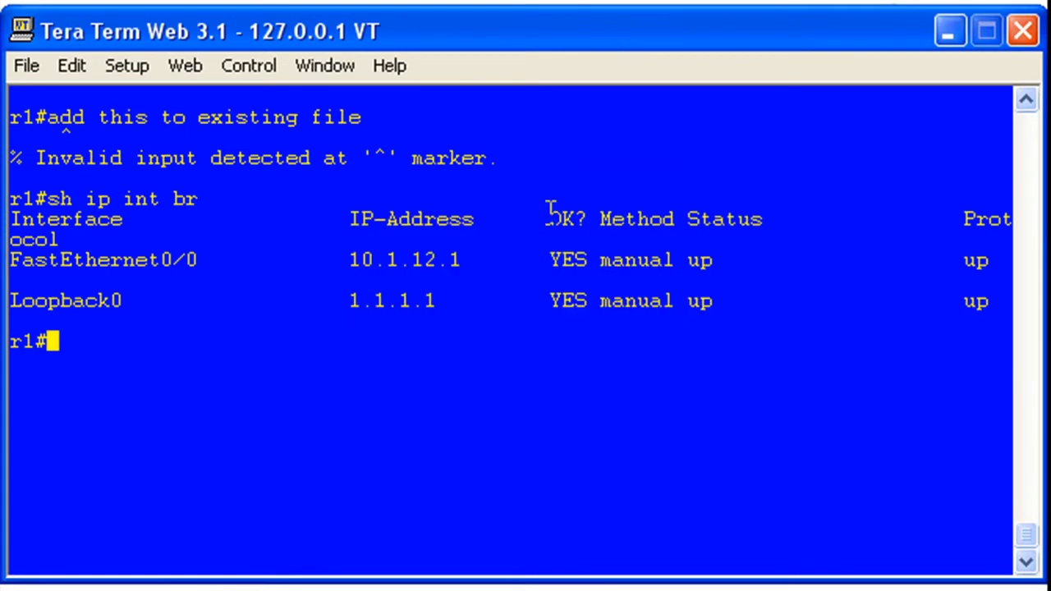
# Step: Run sh int br, sh ip int br and sh int f0/0 so the interface output is logged
pyautogui.write('sh int')
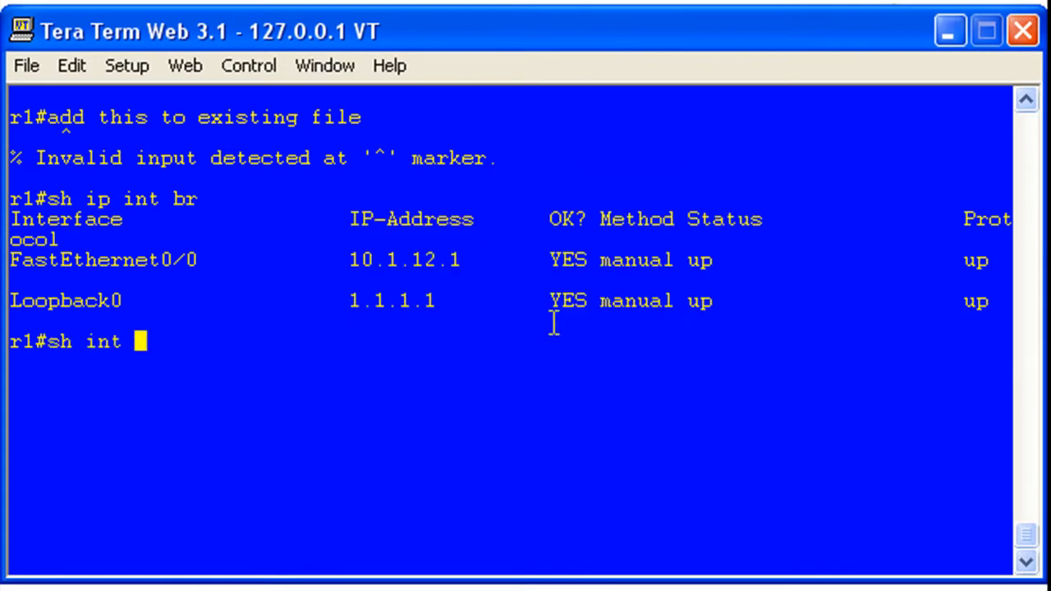
pyautogui.write('br')
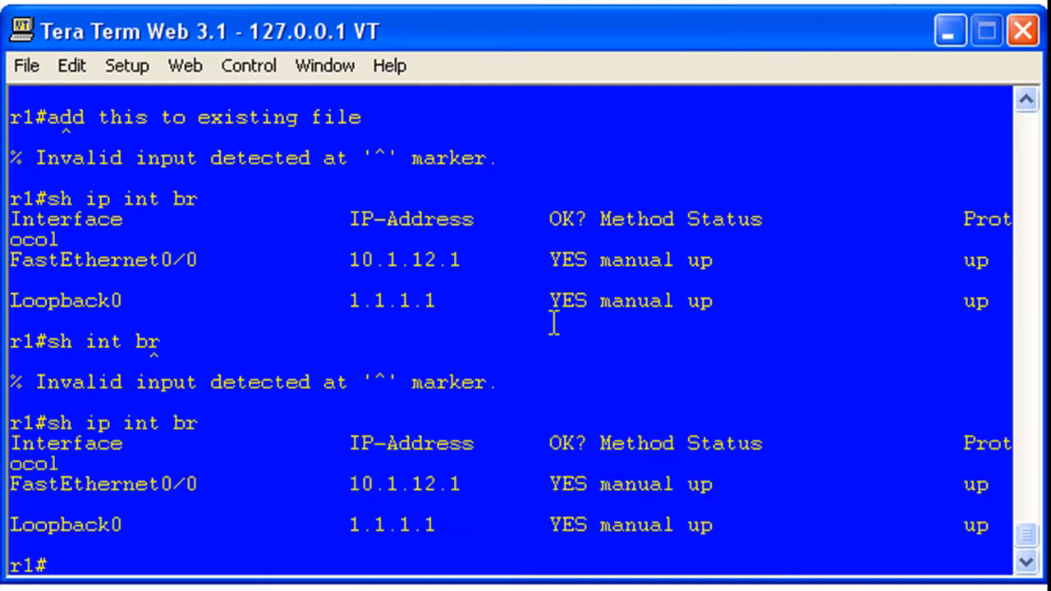
pyautogui.write('sh int f')
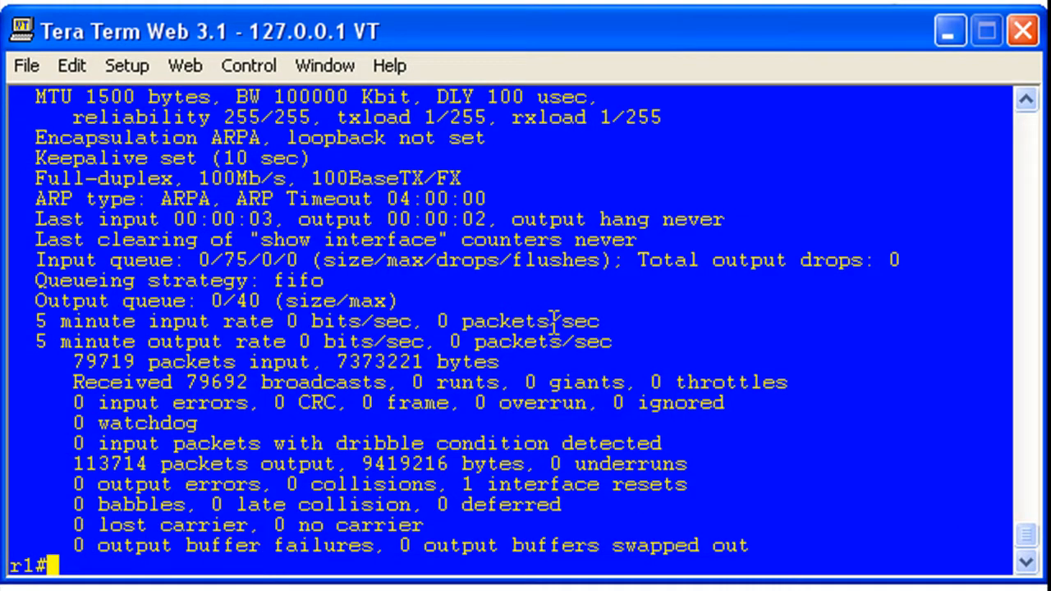
pyautogui.moveTo(161, 501)
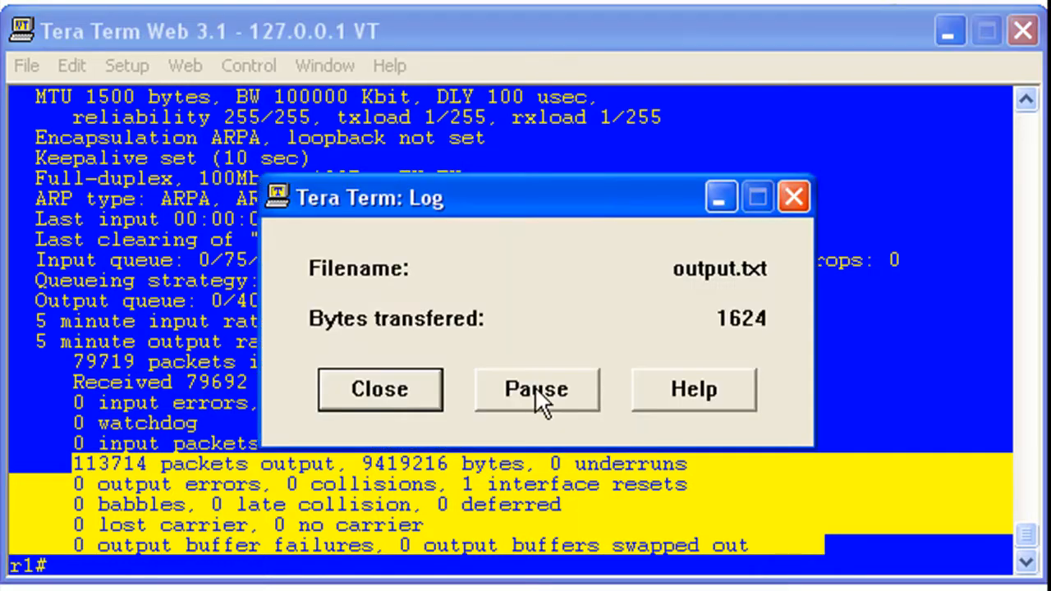
# Step: Pause output.txt logging at 1624 bytes, then run junk commands and clear counter f0/0 unlogged
pyautogui.click(536, 387)
pyautogui.write('sdafjsda')
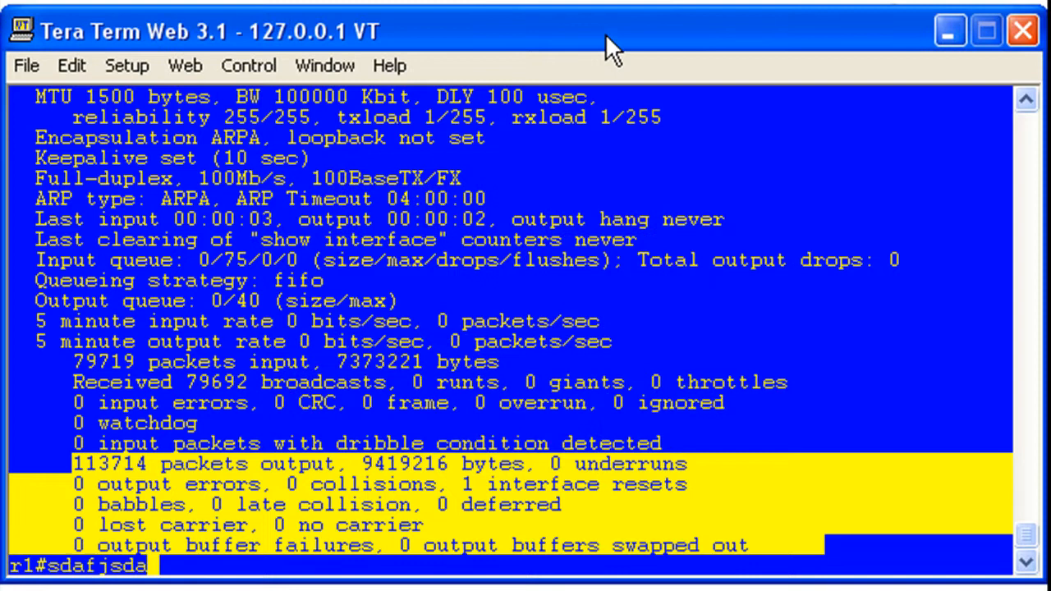
pyautogui.write('lkkjlkjdsf')
pyautogui.press('Return')
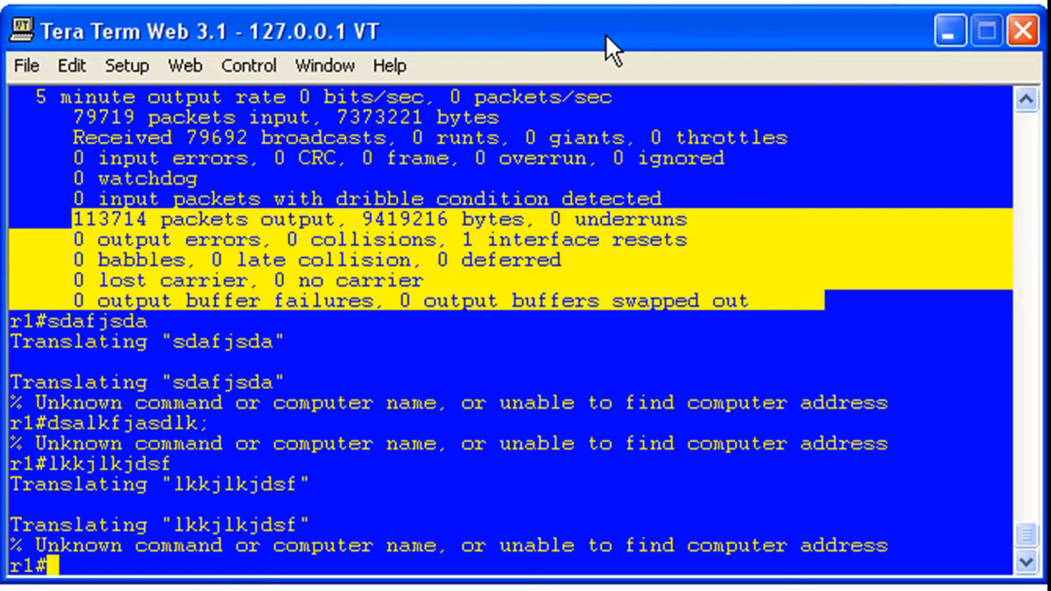
pyautogui.moveTo(575, 128)
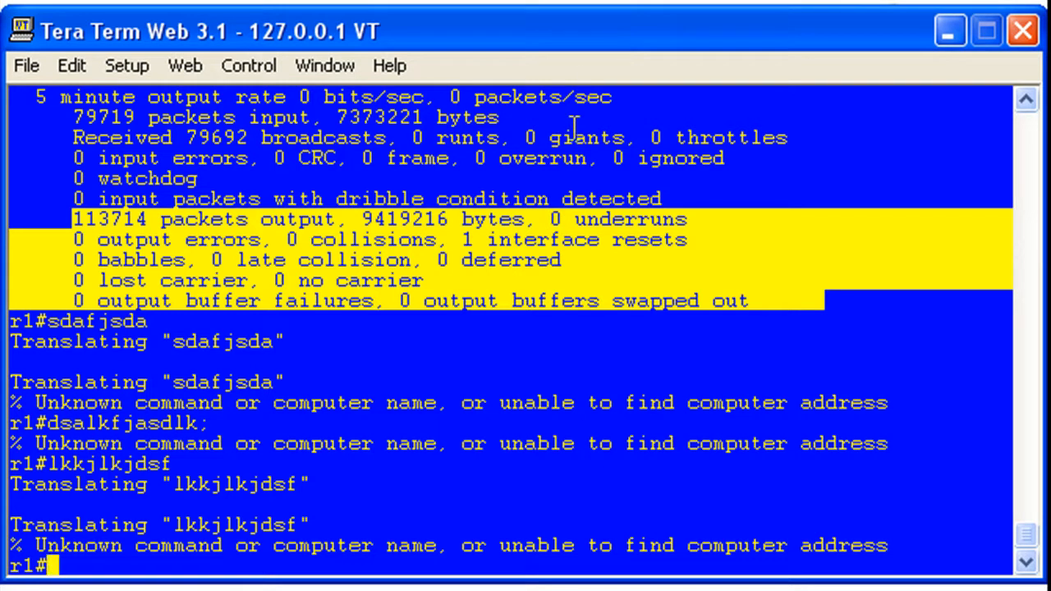
pyautogui.write('clear counter f0/0')
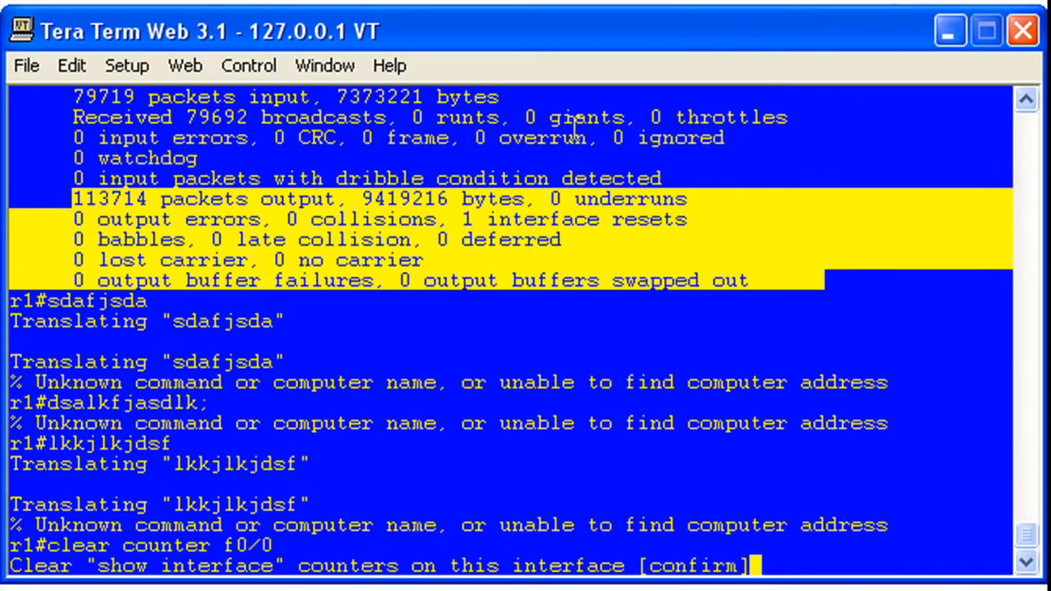
pyautogui.press('enter')
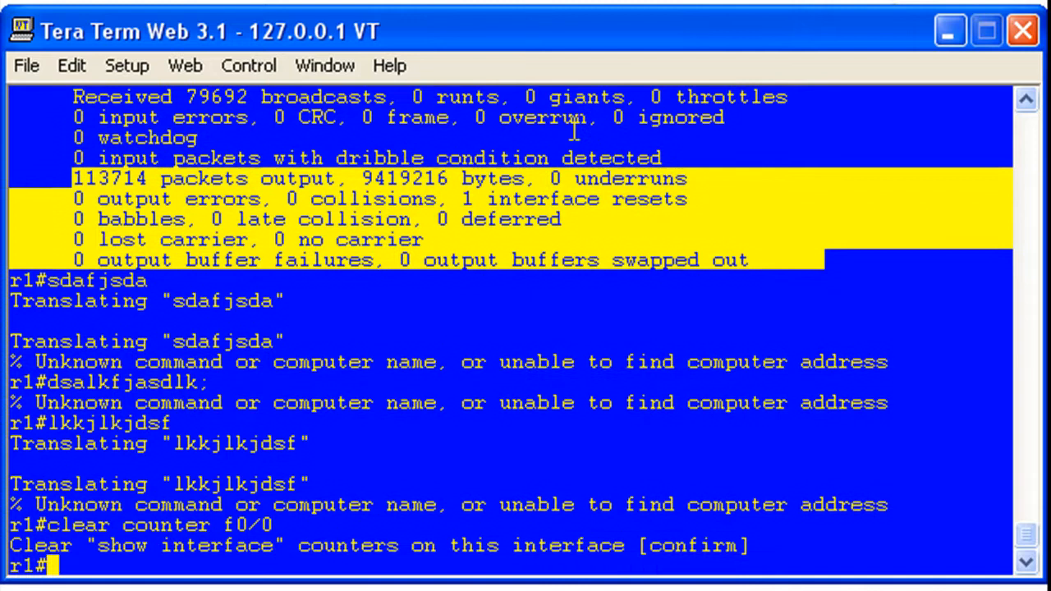
pyautogui.press('Enter')
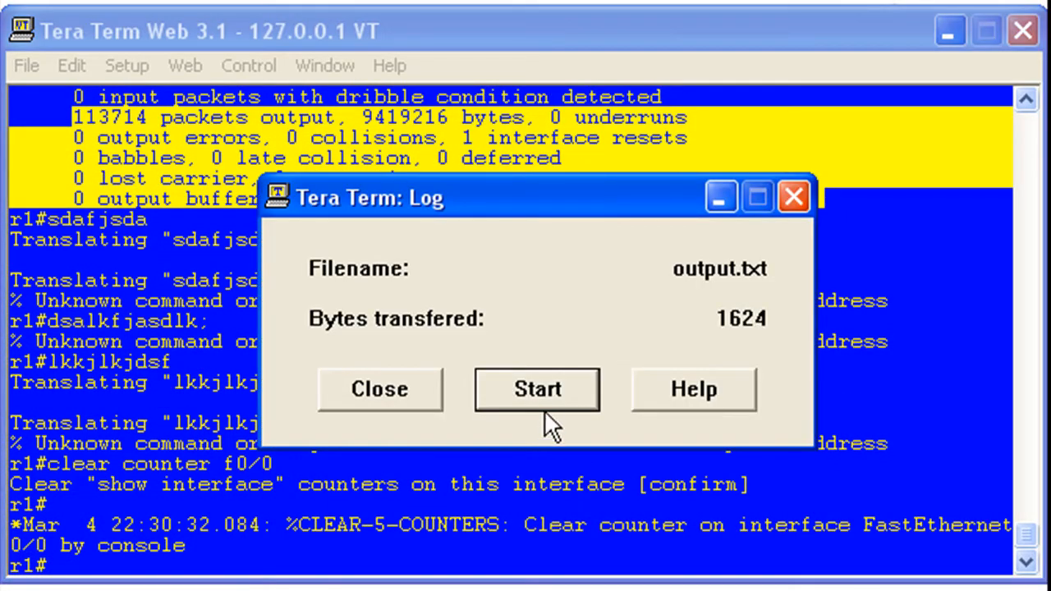
# Step: Resume logging to output.txt and rerun sh int f0/0 so its details are captured
pyautogui.click(536, 388)
pyautogui.write('sh int f0/0')
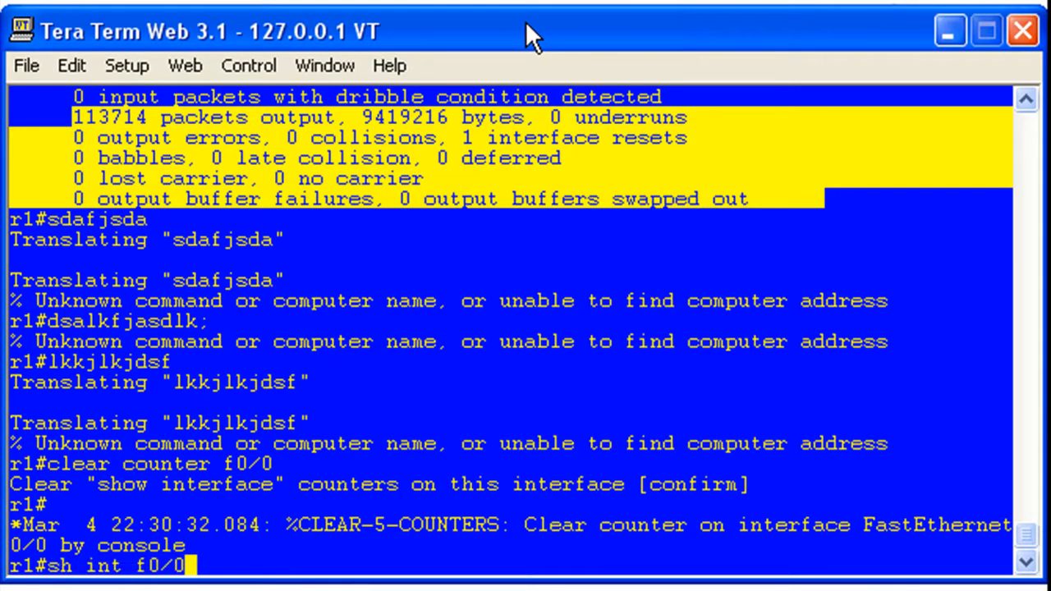
pyautogui.press('Return')
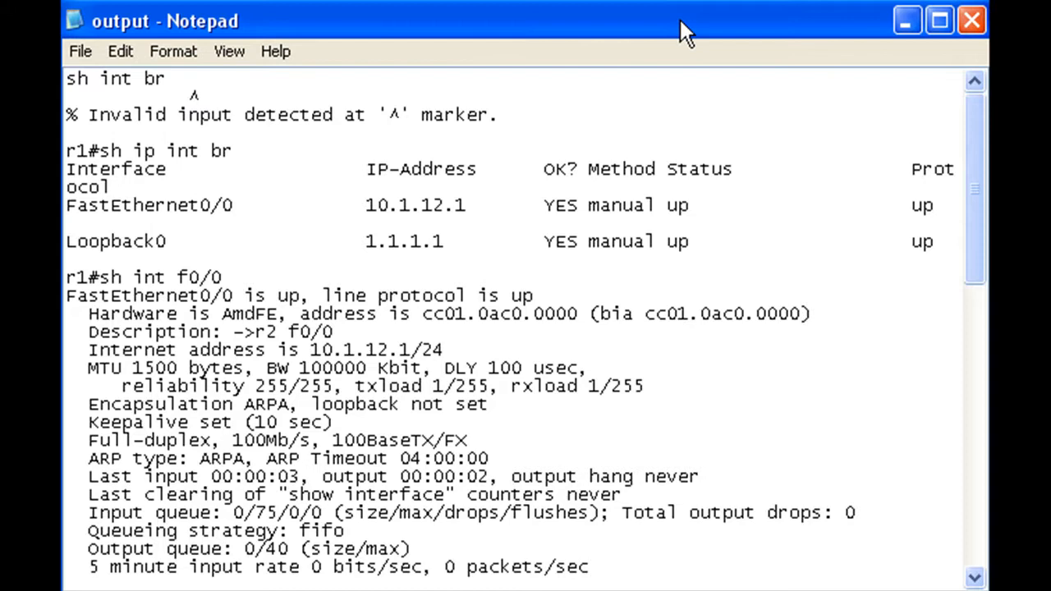
pyautogui.moveTo(716, 118)
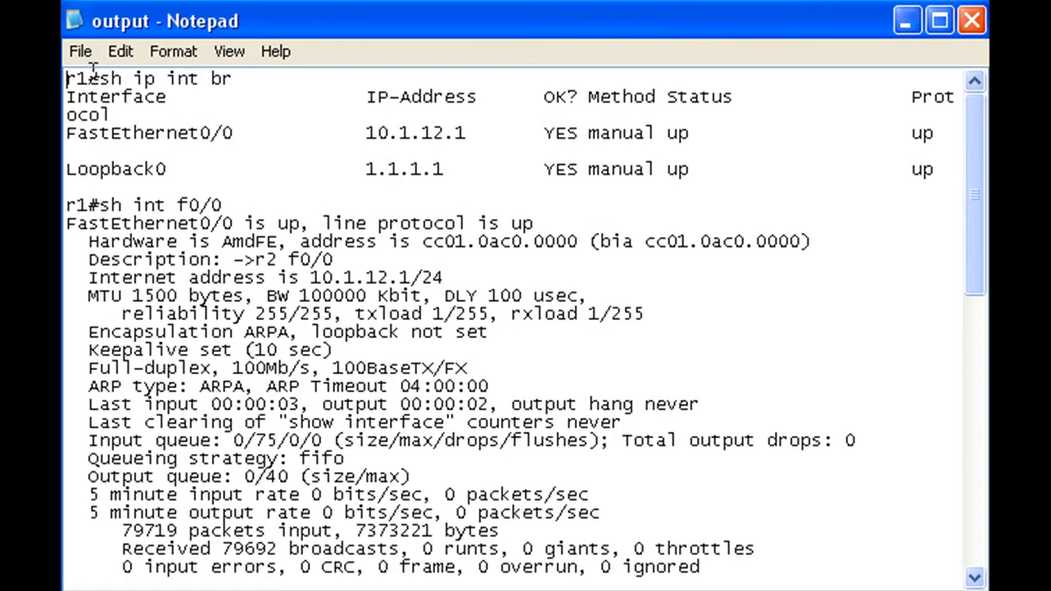
# Step: Scroll through output.txt to the garbled text after the clear counter f0/0 line
pyautogui.scroll(-3)
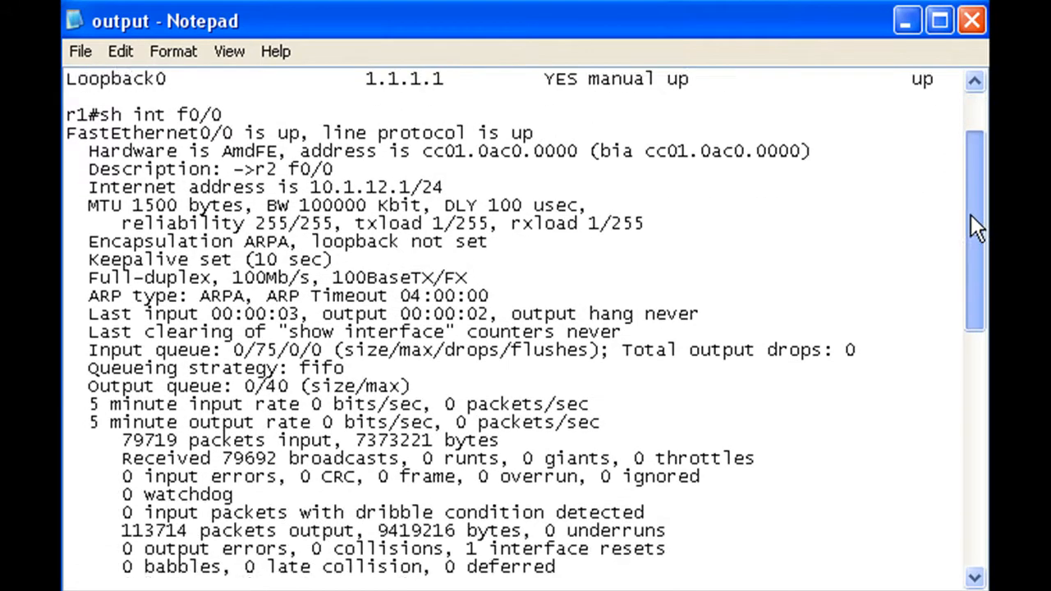
pyautogui.scroll(-3)
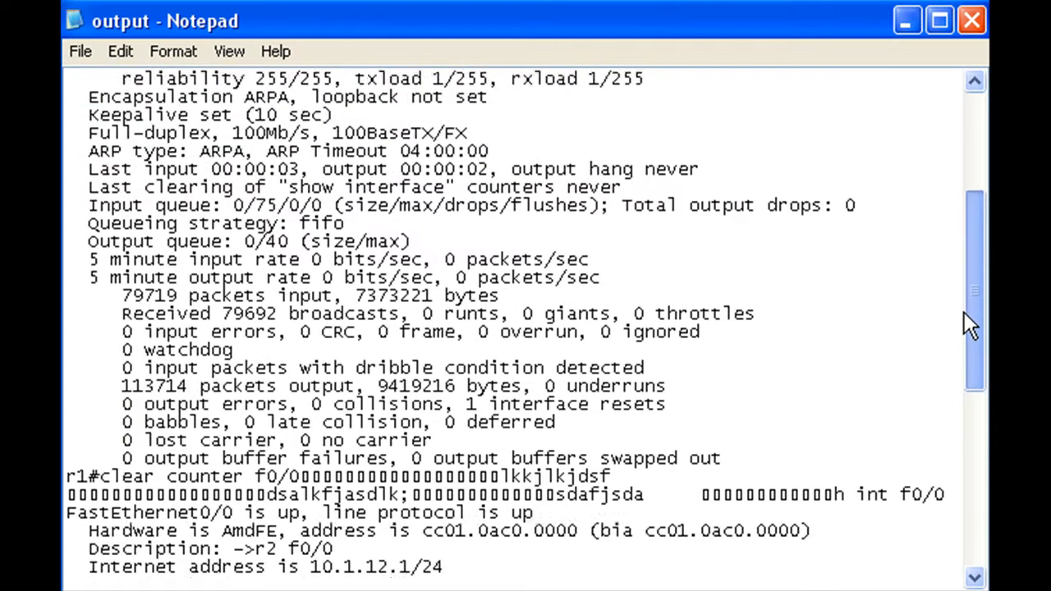
pyautogui.scroll(-3)
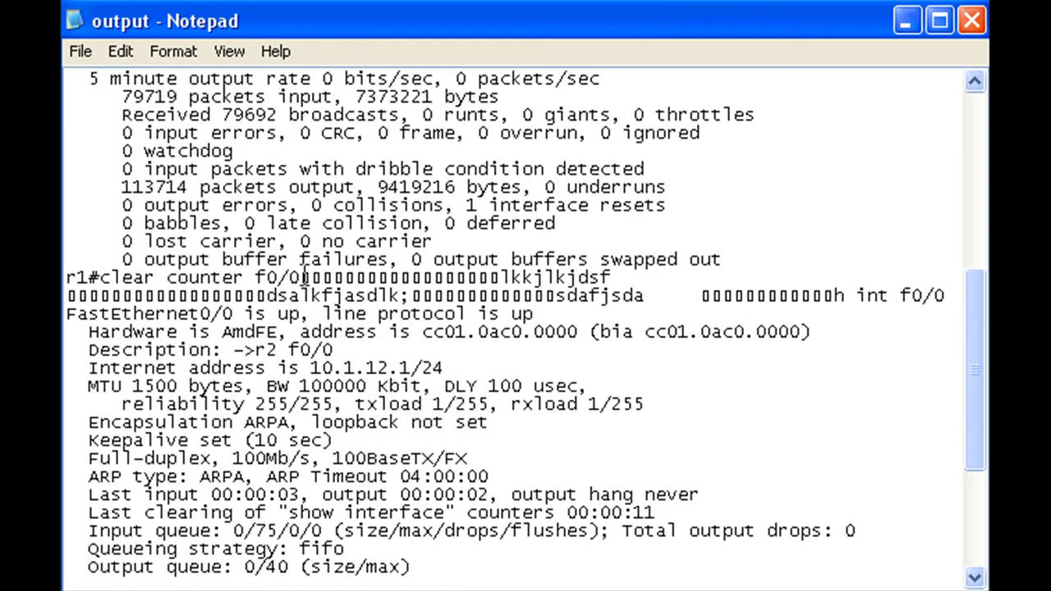
pyautogui.moveTo(368, 322)
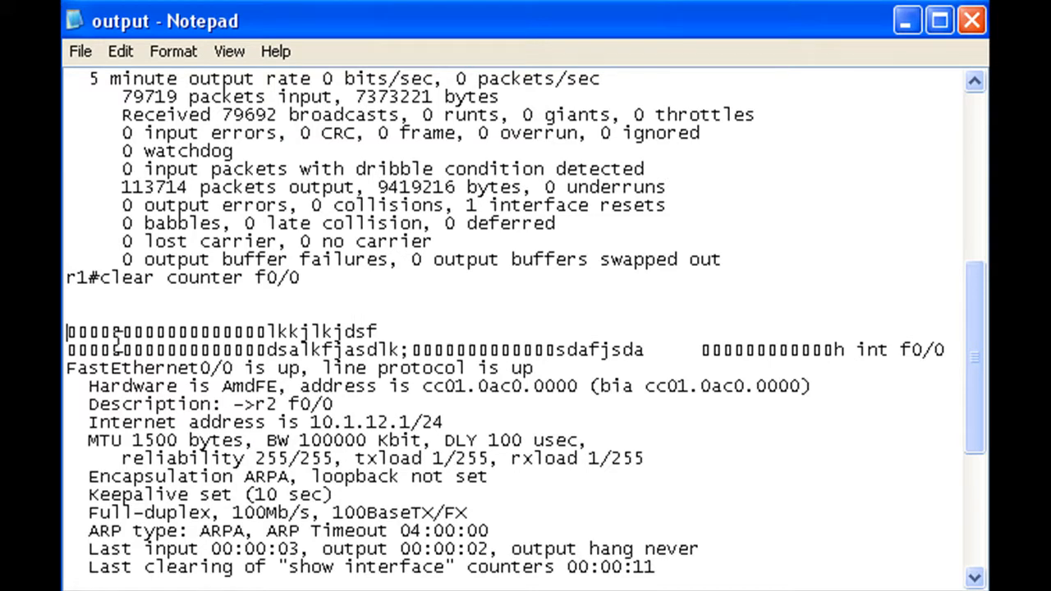
# Step: Delete the garbled junk lines after clear counter f0/0 and check the remaining interface output
pyautogui.moveTo(69, 332); pyautogui.dragTo(854, 350)
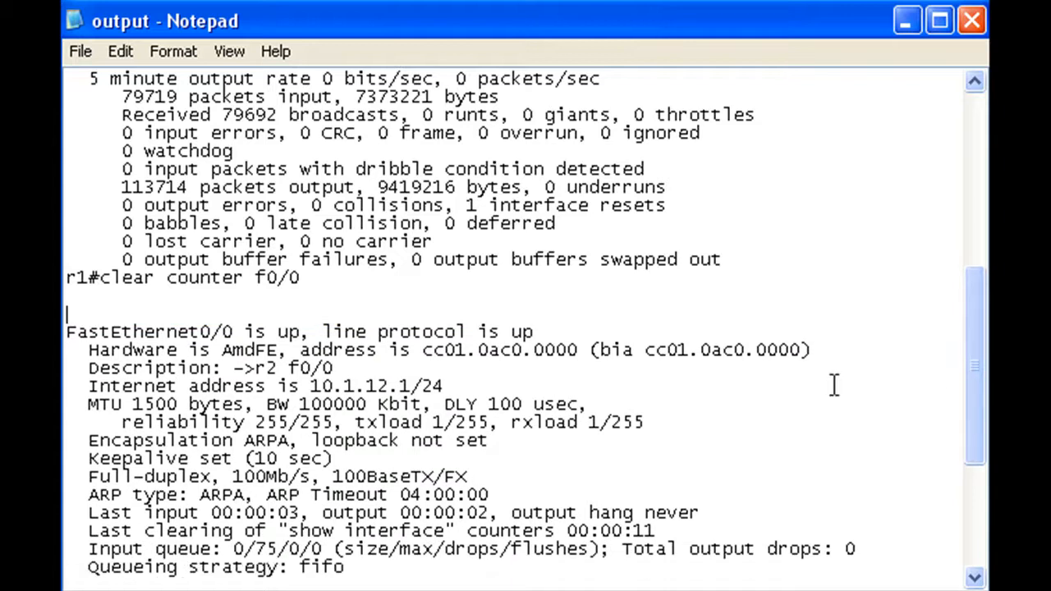
pyautogui.scroll(3)
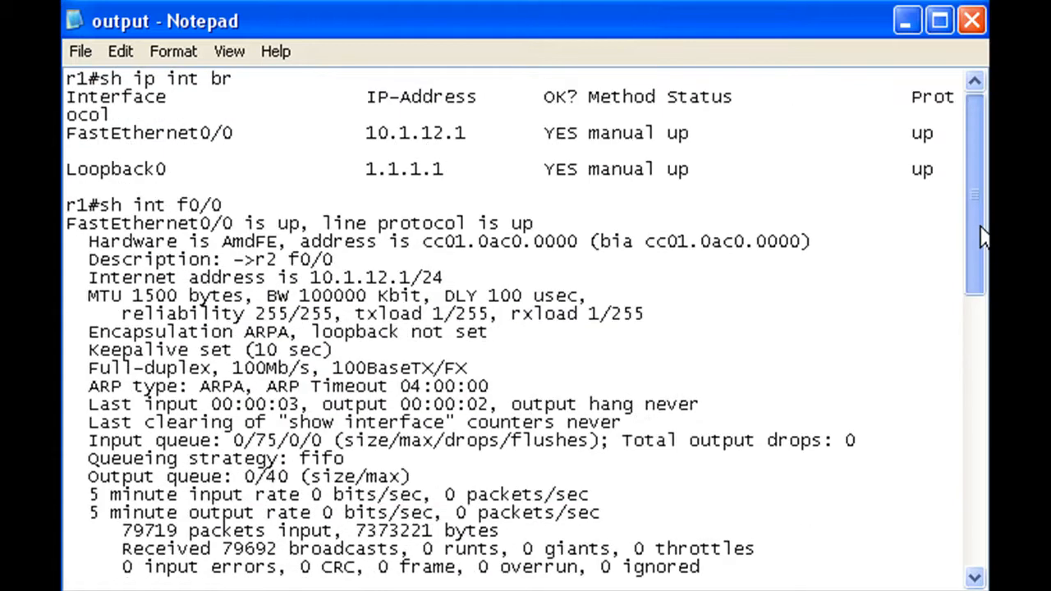
pyautogui.scroll(-3)
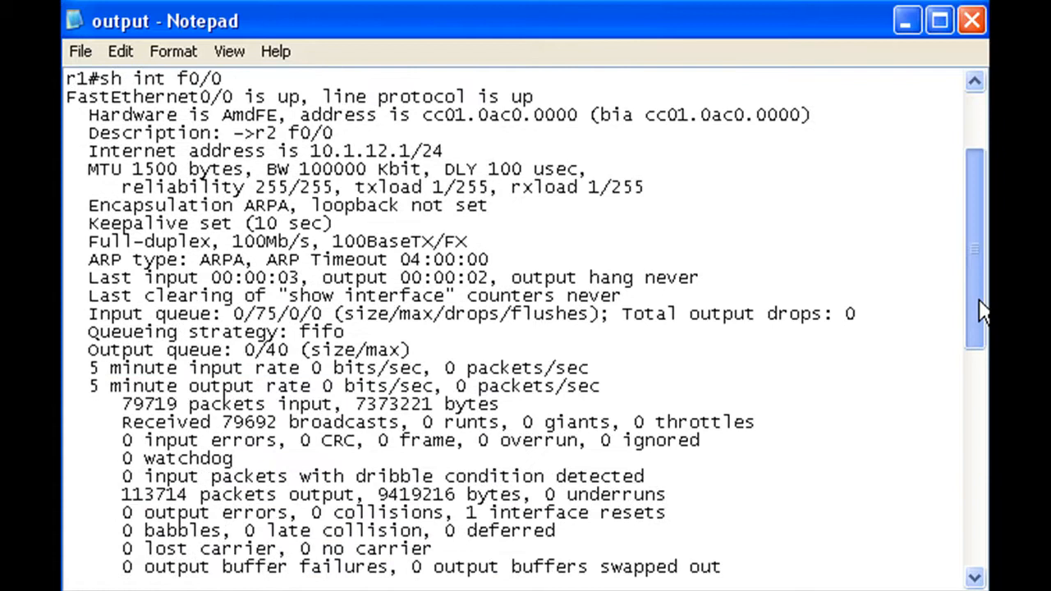
pyautogui.scroll(-3)
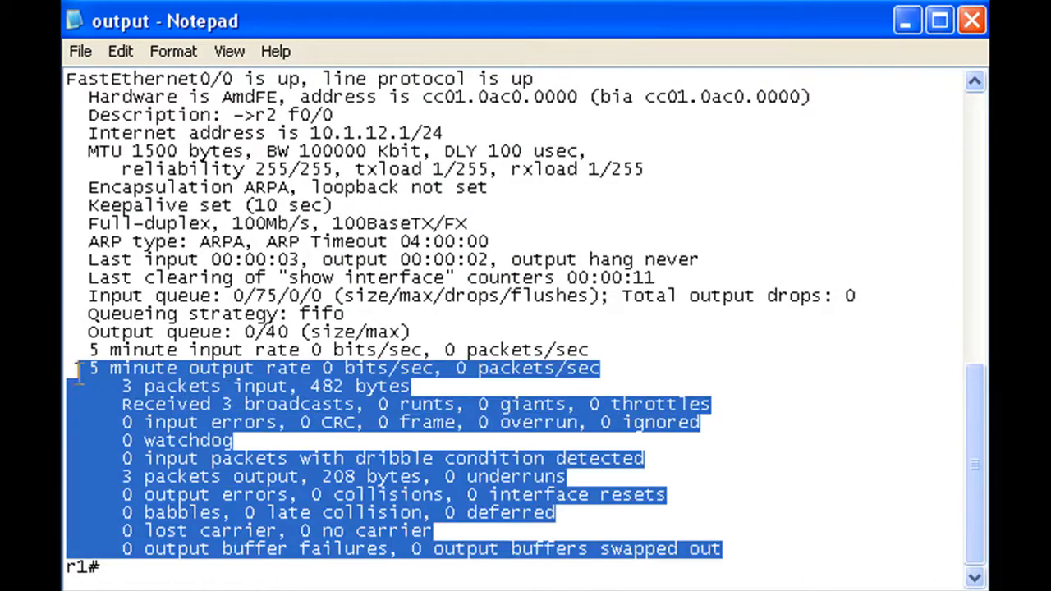
pyautogui.moveTo(818, 398)
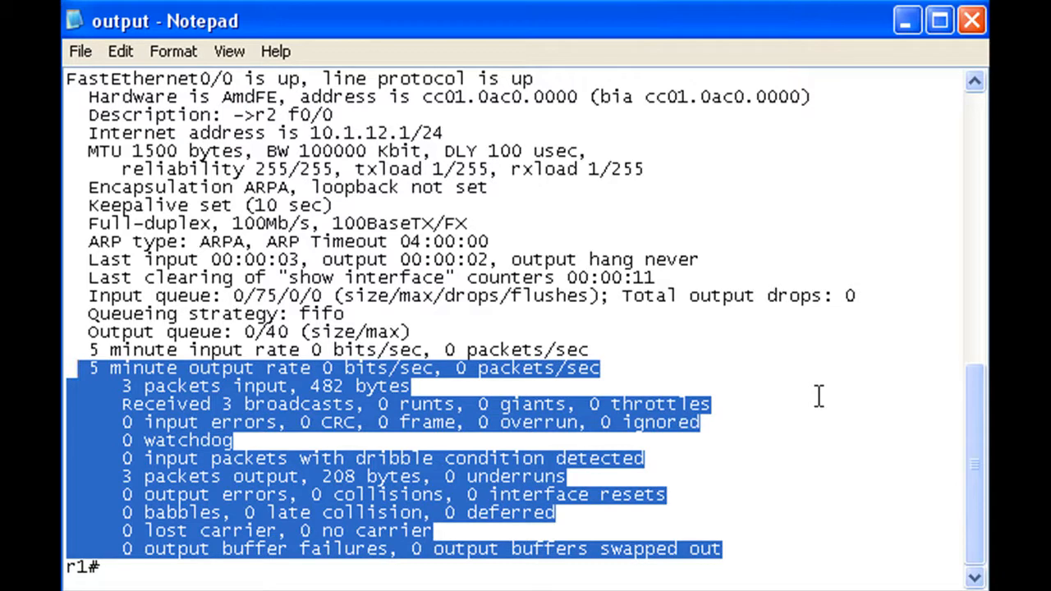